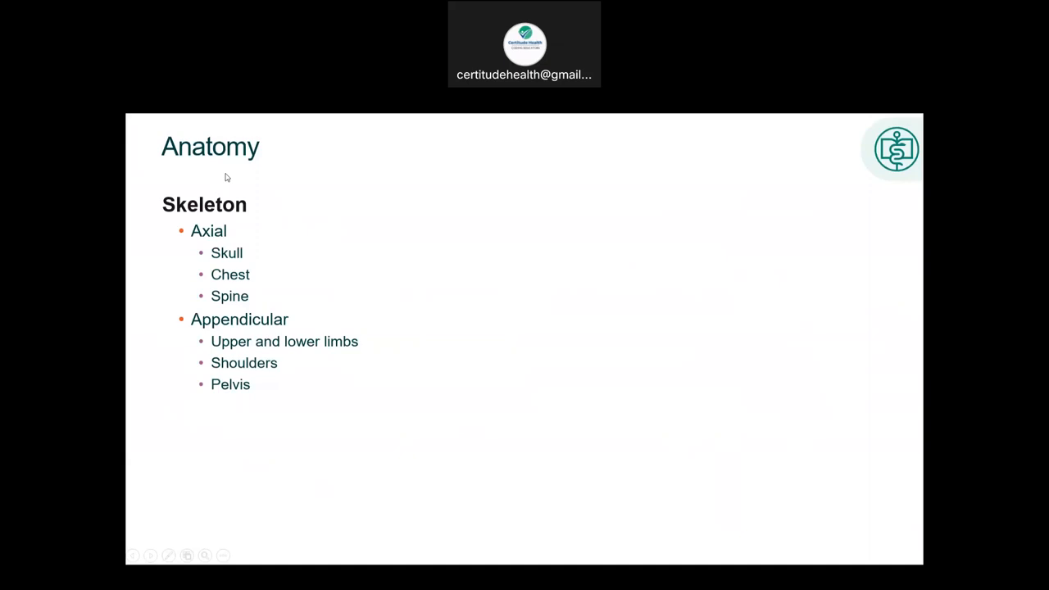
{"action": "mouse_move", "coordinate": [256, 211]}
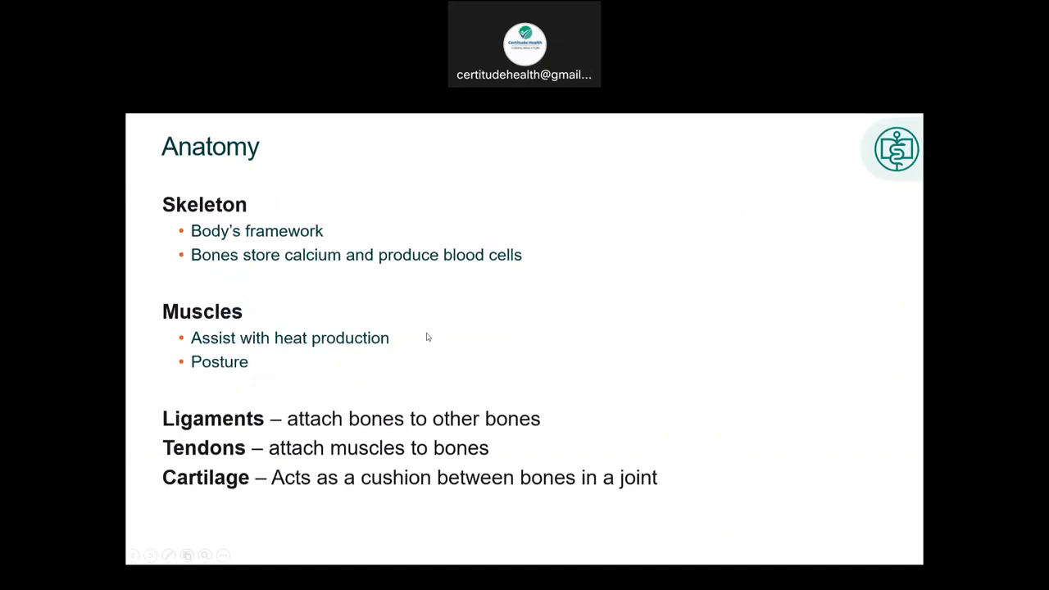
{"action": "mouse_move", "coordinate": [384, 517]}
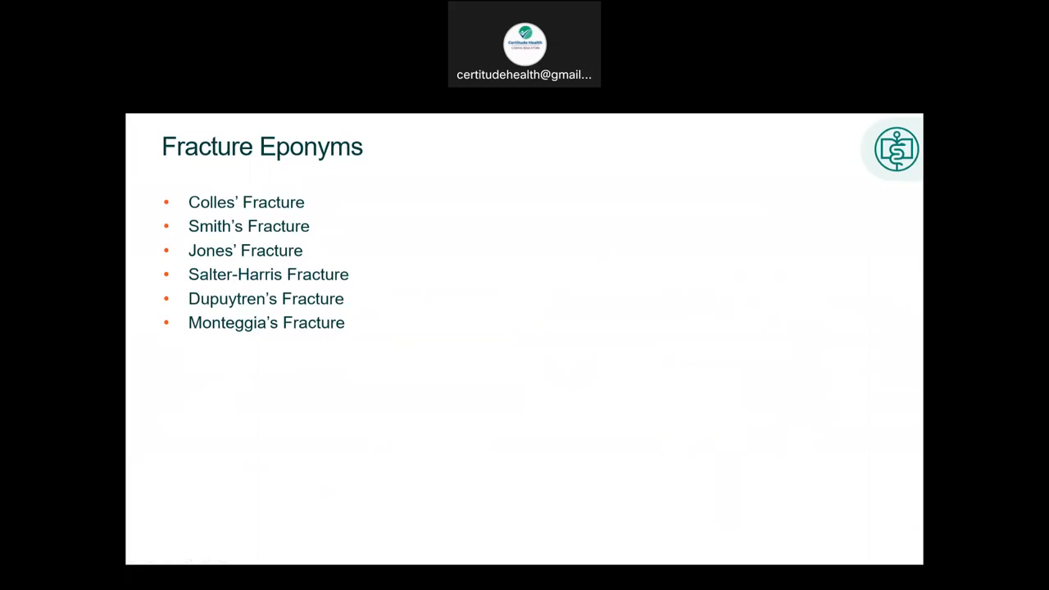
{"action": "mouse_move", "coordinate": [718, 345]}
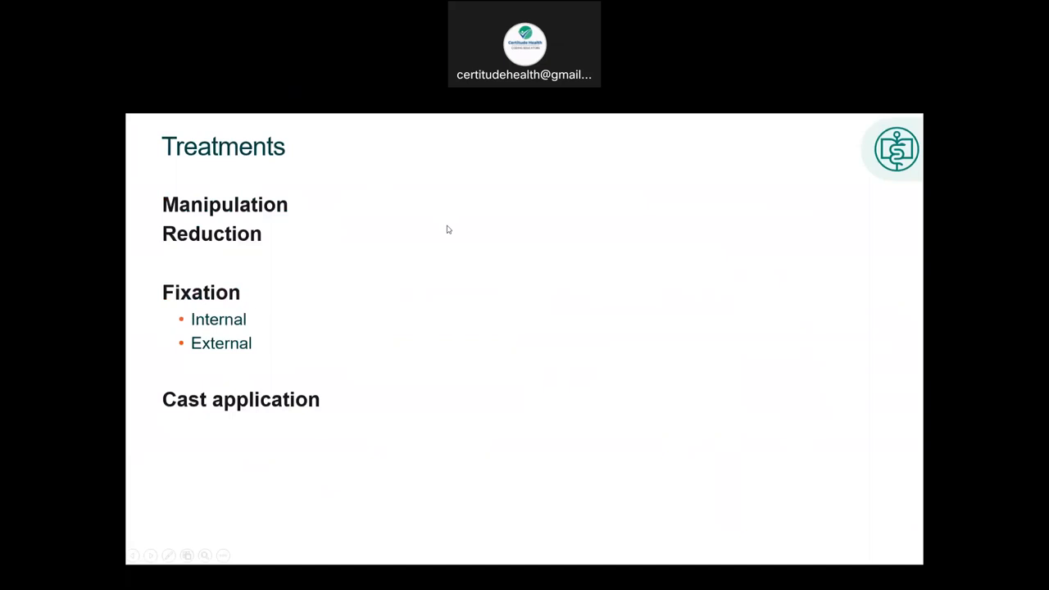
{"action": "mouse_move", "coordinate": [125, 343]}
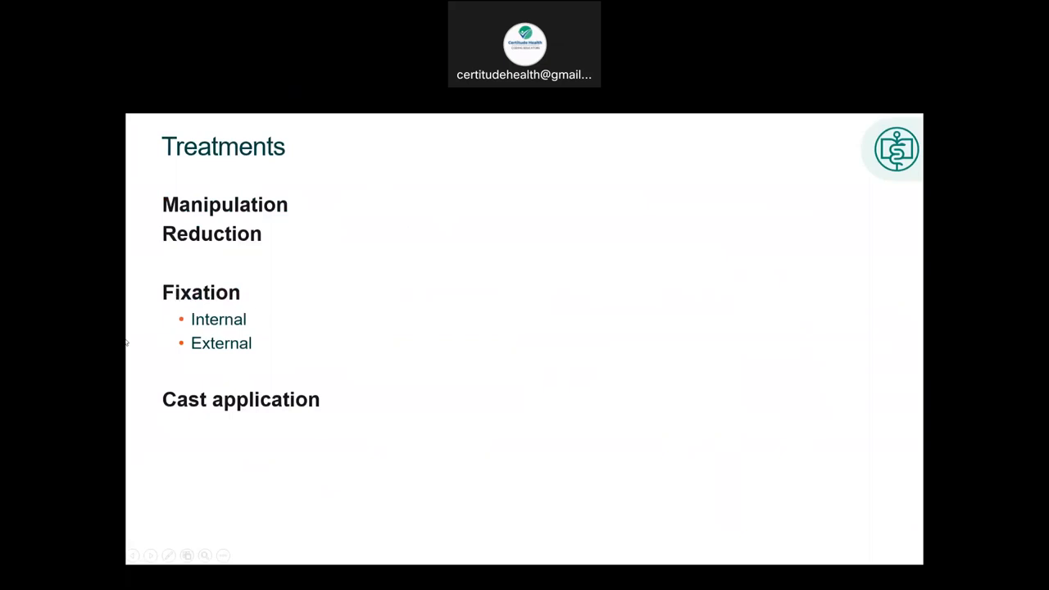
{"action": "mouse_move", "coordinate": [250, 319]}
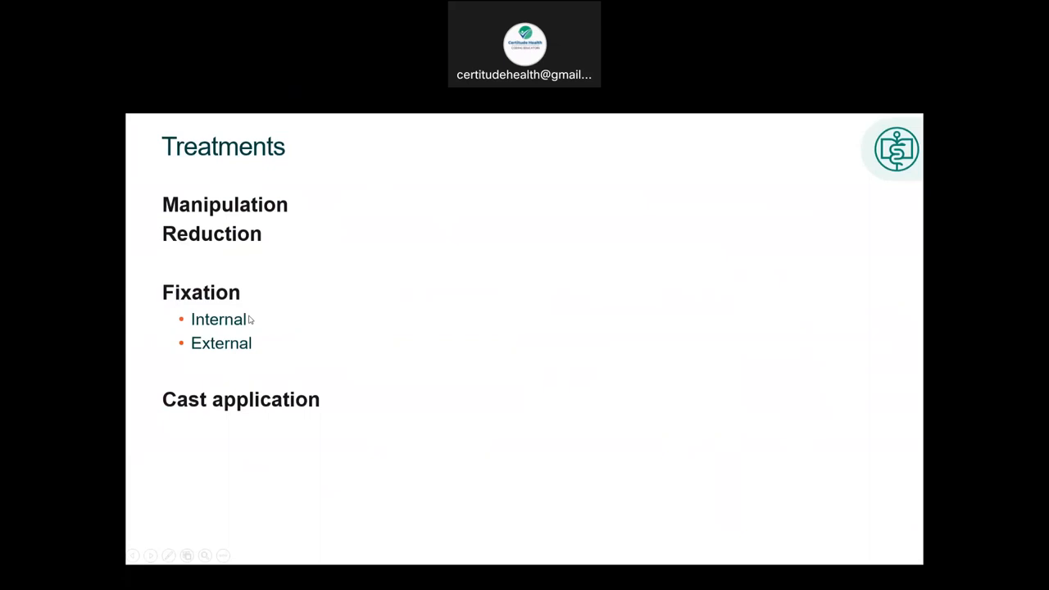
{"action": "mouse_move", "coordinate": [163, 382]}
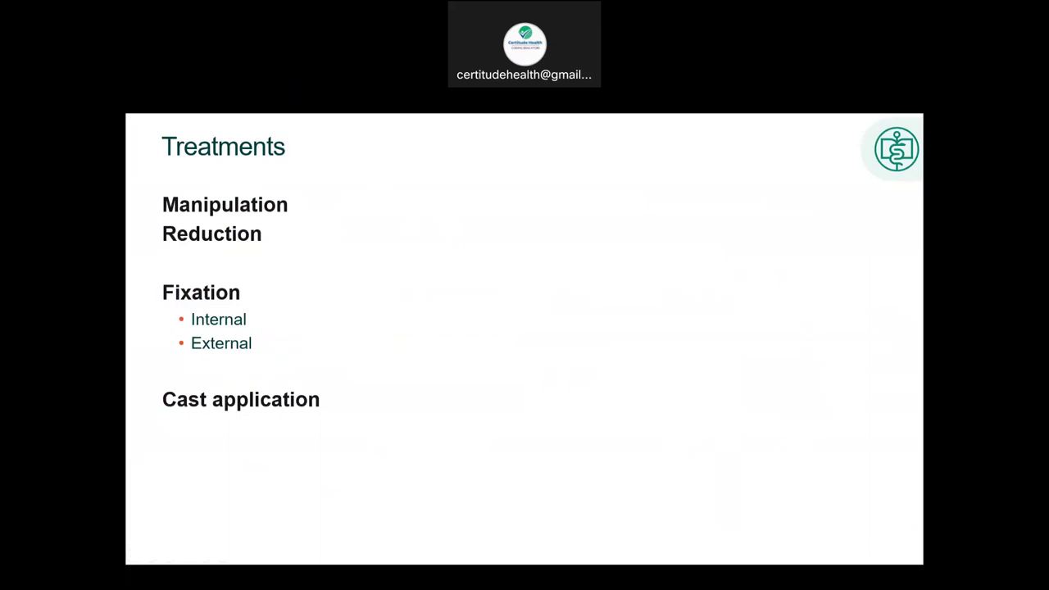
{"action": "mouse_move", "coordinate": [336, 388]}
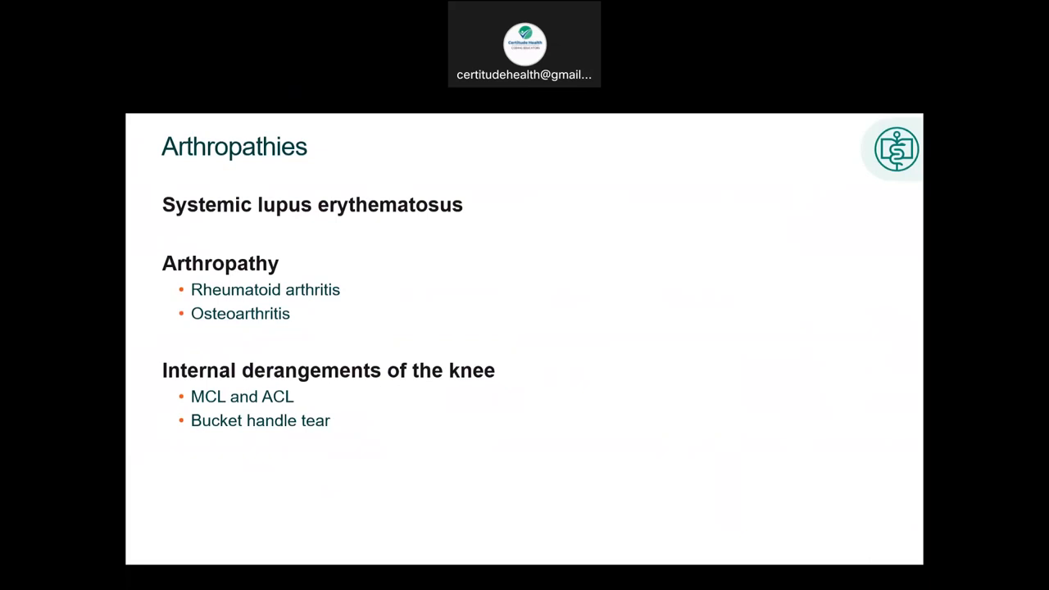
{"action": "mouse_move", "coordinate": [301, 406]}
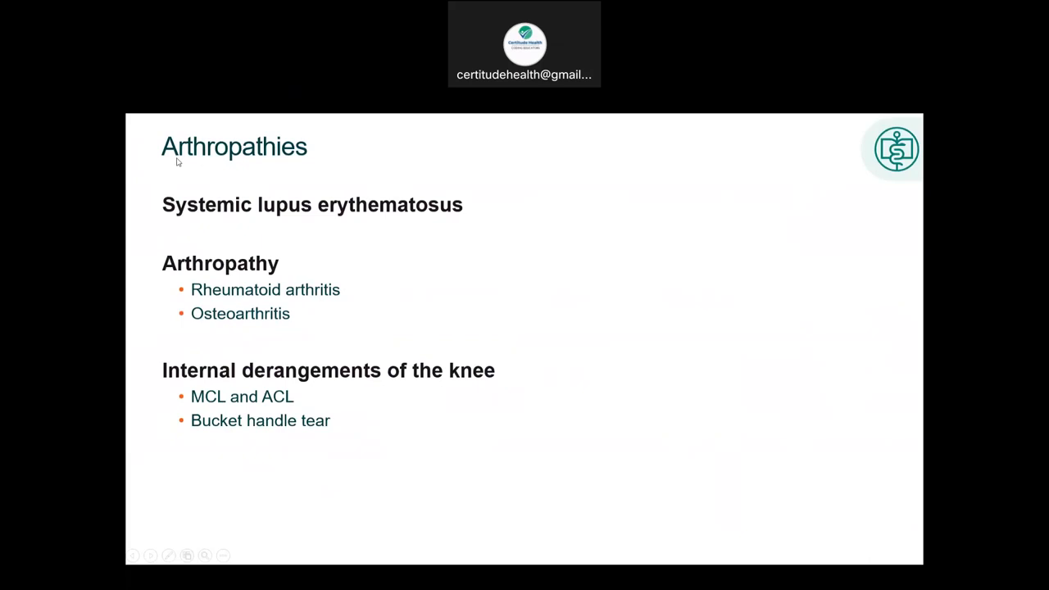
{"action": "mouse_move", "coordinate": [403, 426]}
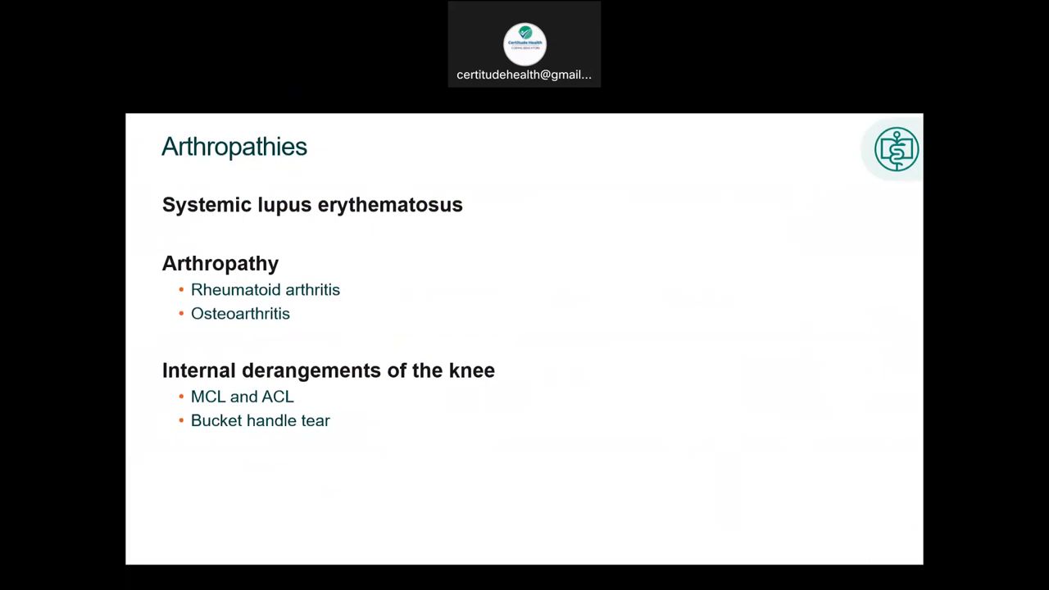
{"action": "mouse_move", "coordinate": [400, 431]}
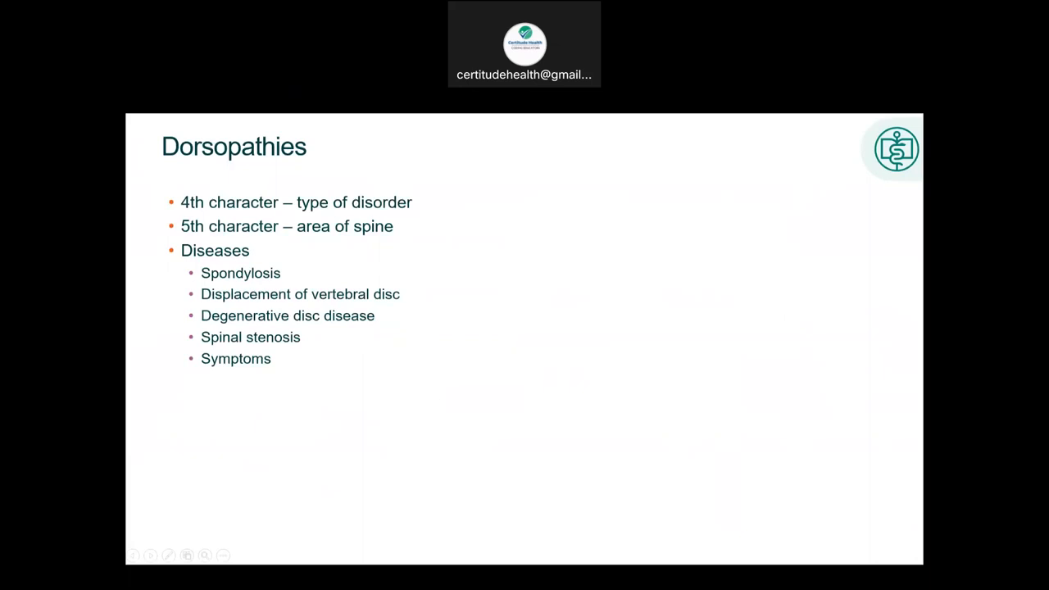
{"action": "mouse_move", "coordinate": [284, 308]}
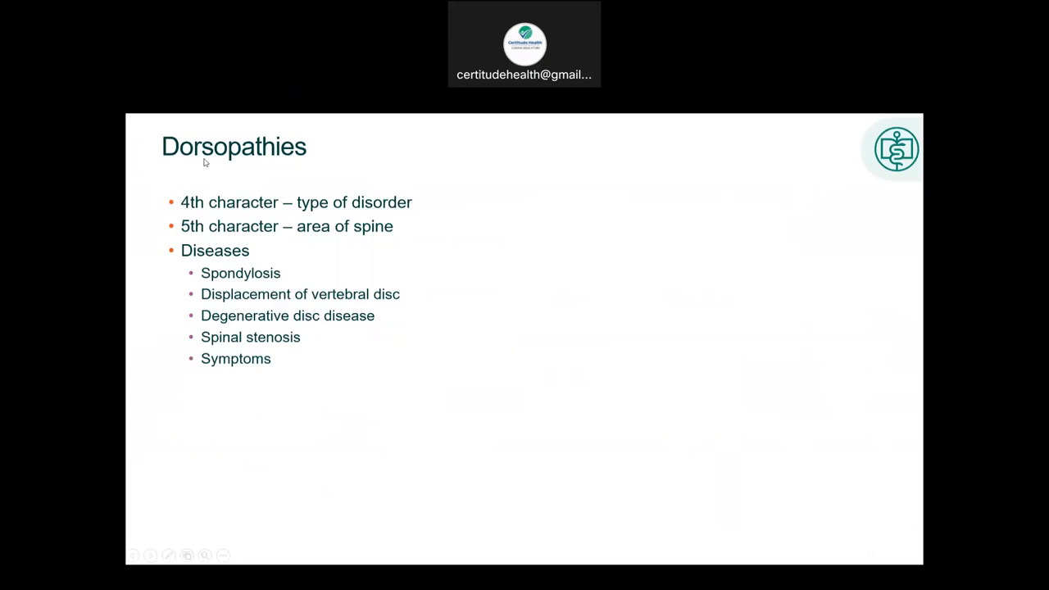
{"action": "mouse_move", "coordinate": [390, 274]}
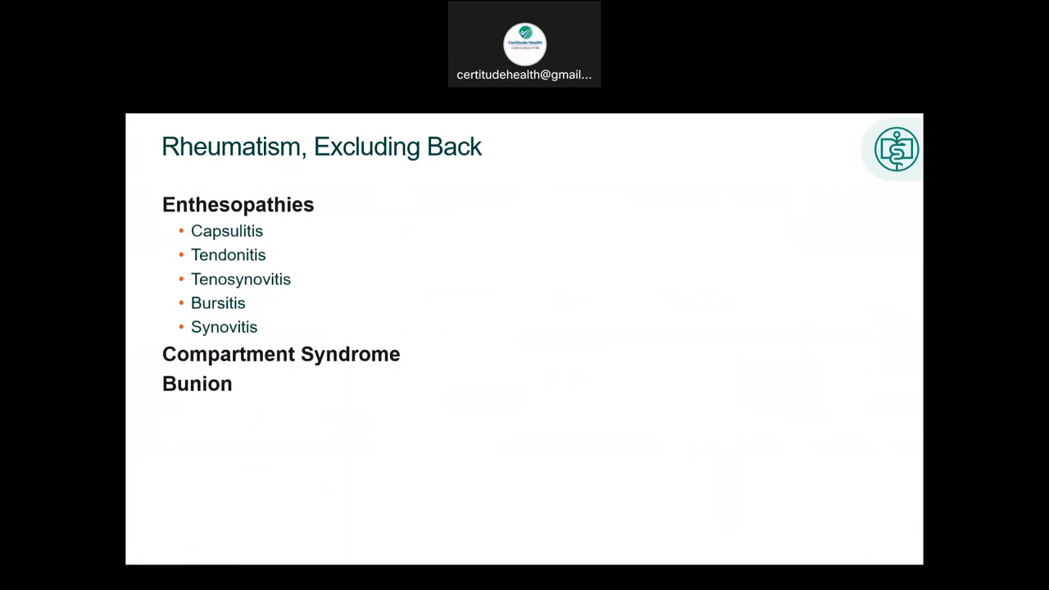
{"action": "mouse_move", "coordinate": [240, 282]}
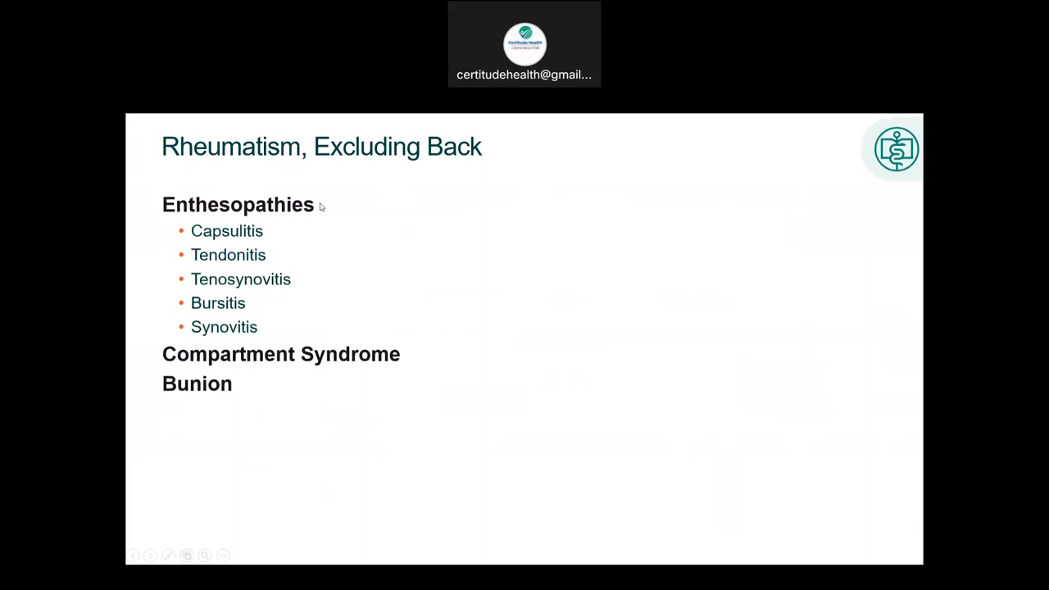
{"action": "mouse_move", "coordinate": [316, 211]}
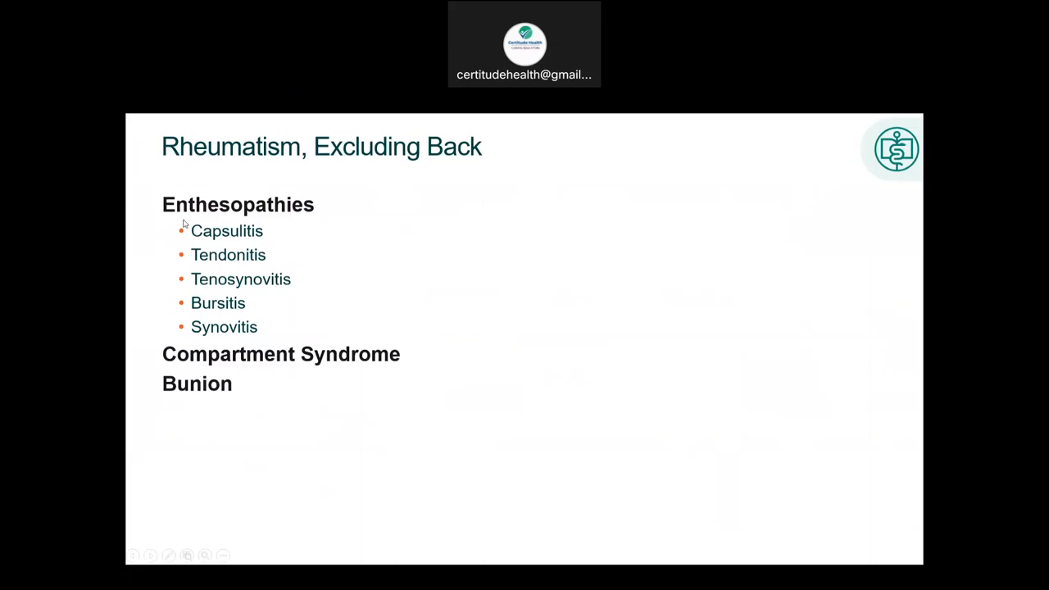
{"action": "mouse_move", "coordinate": [171, 216]}
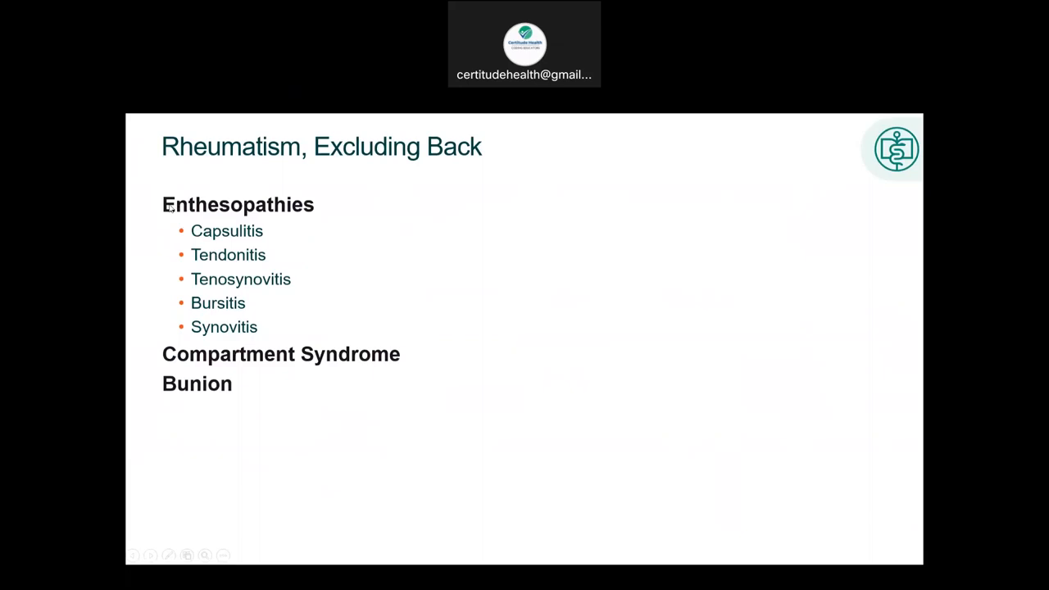
{"action": "mouse_move", "coordinate": [356, 205]}
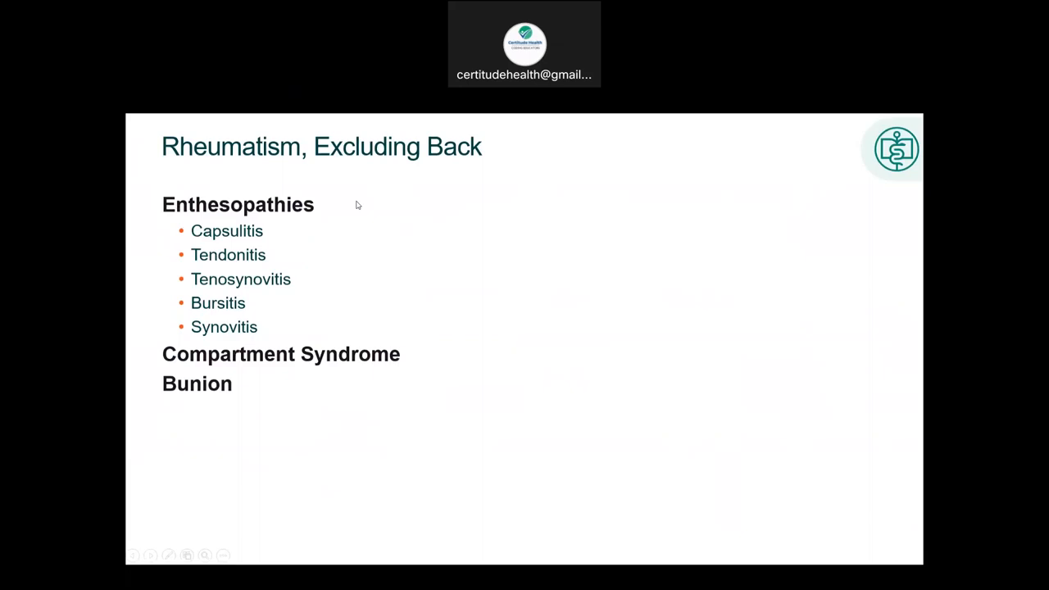
{"action": "mouse_move", "coordinate": [248, 306]}
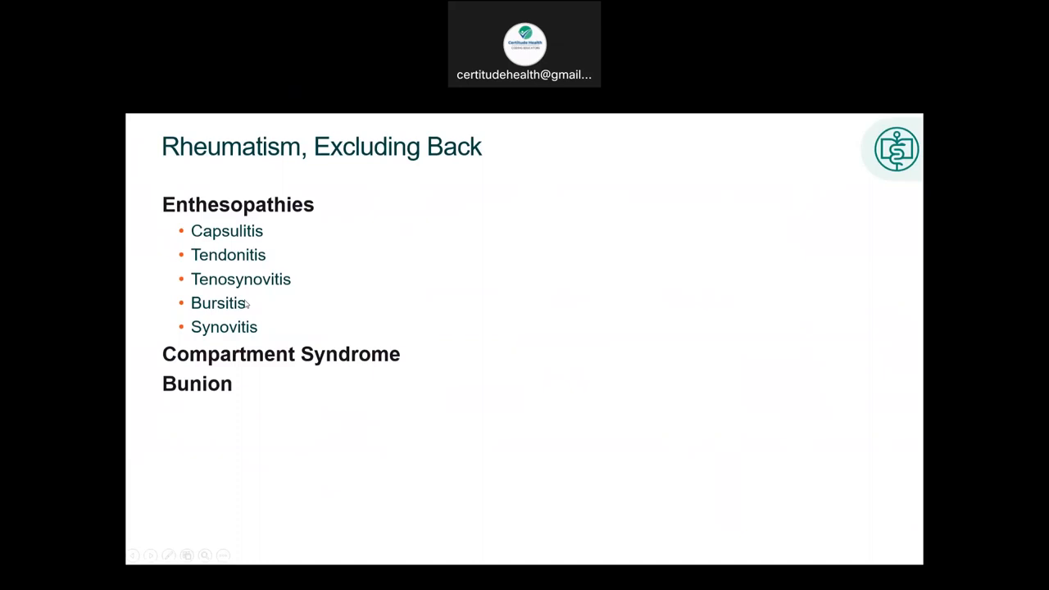
{"action": "mouse_move", "coordinate": [271, 255]}
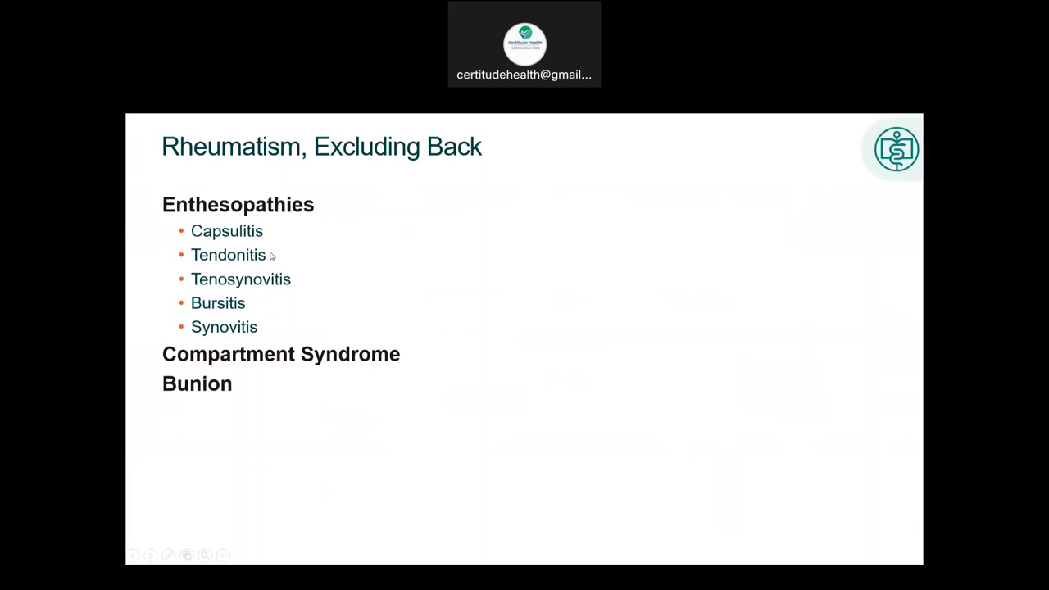
{"action": "mouse_move", "coordinate": [414, 336]}
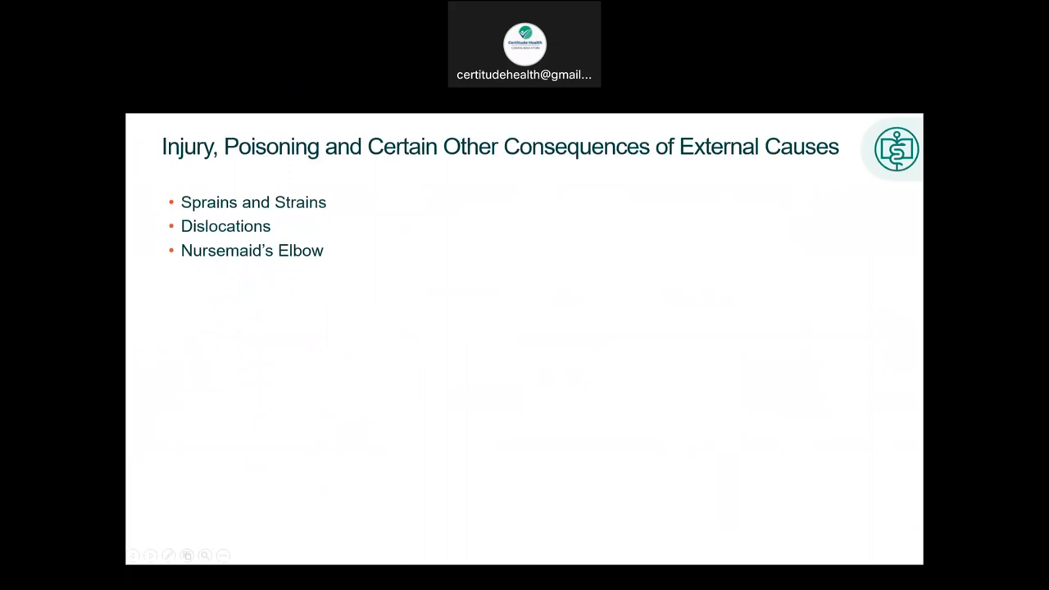
{"action": "mouse_move", "coordinate": [279, 184]}
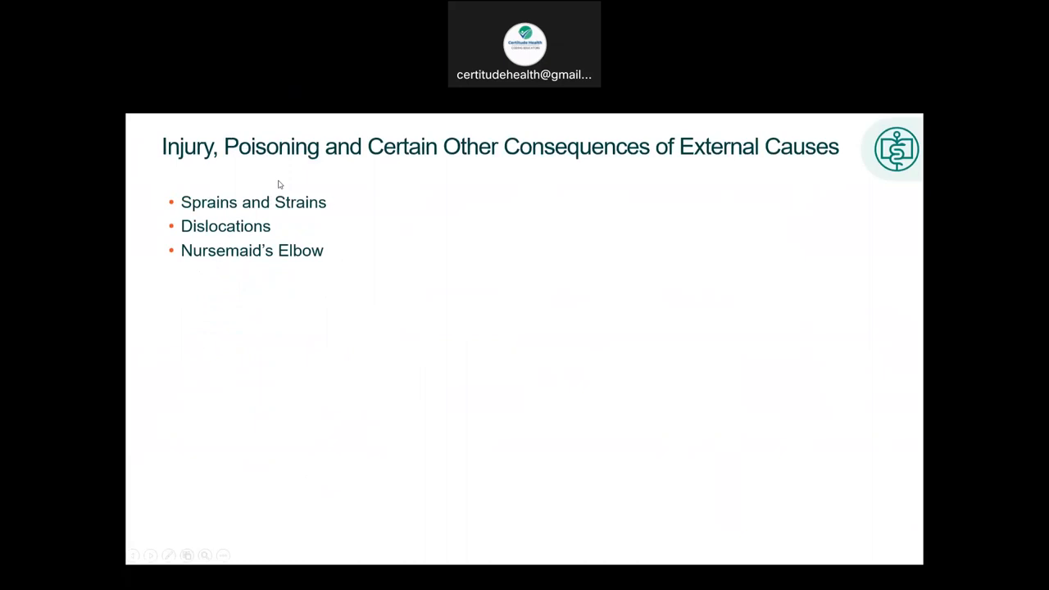
{"action": "mouse_move", "coordinate": [287, 236]}
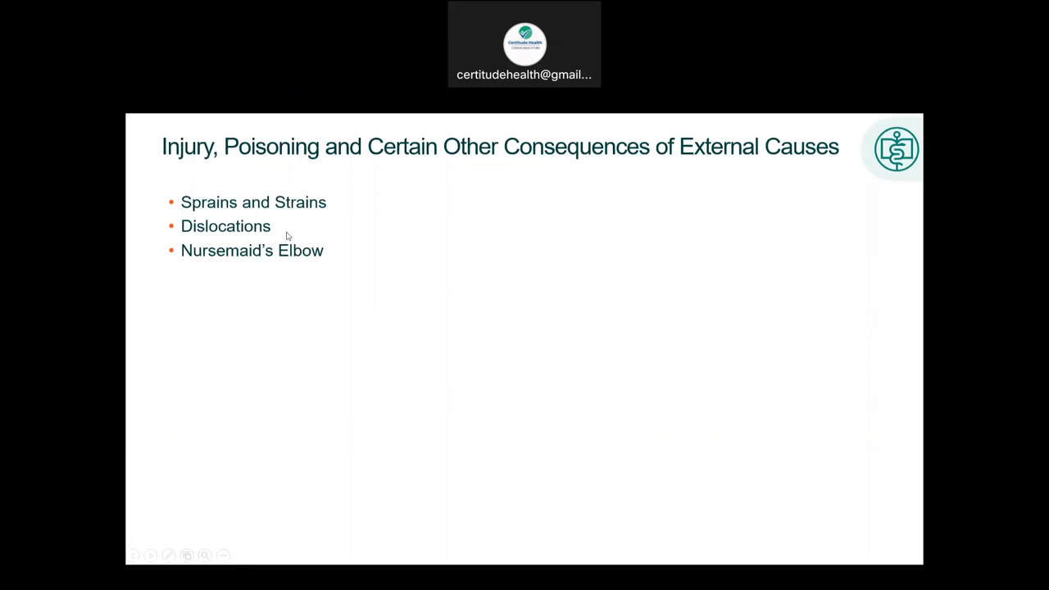
Advance the slideshow past the closed and open fractures slide
{"action": "key", "text": "Right"}
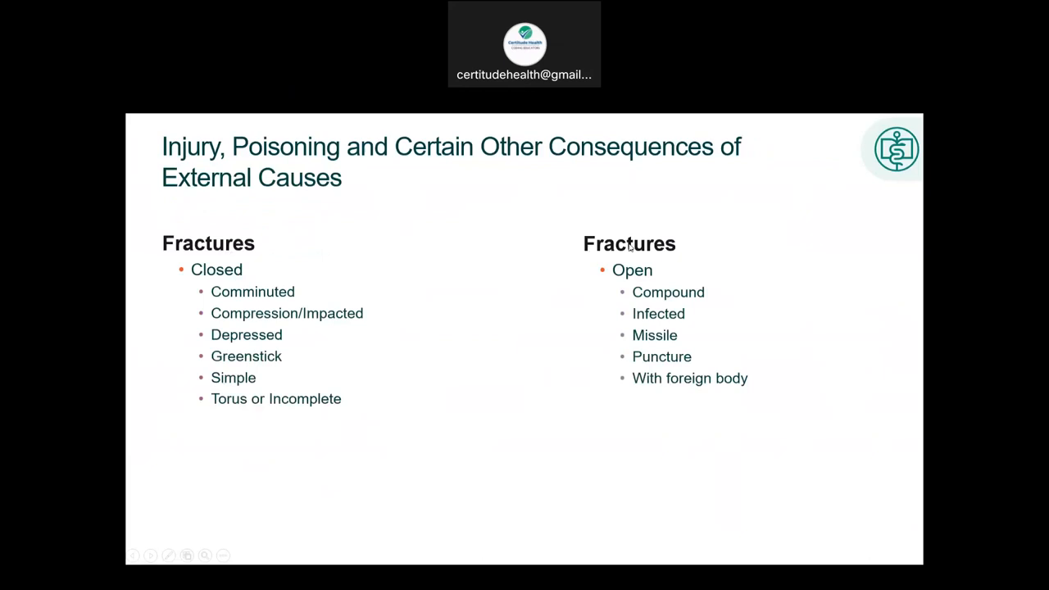
{"action": "mouse_move", "coordinate": [253, 281]}
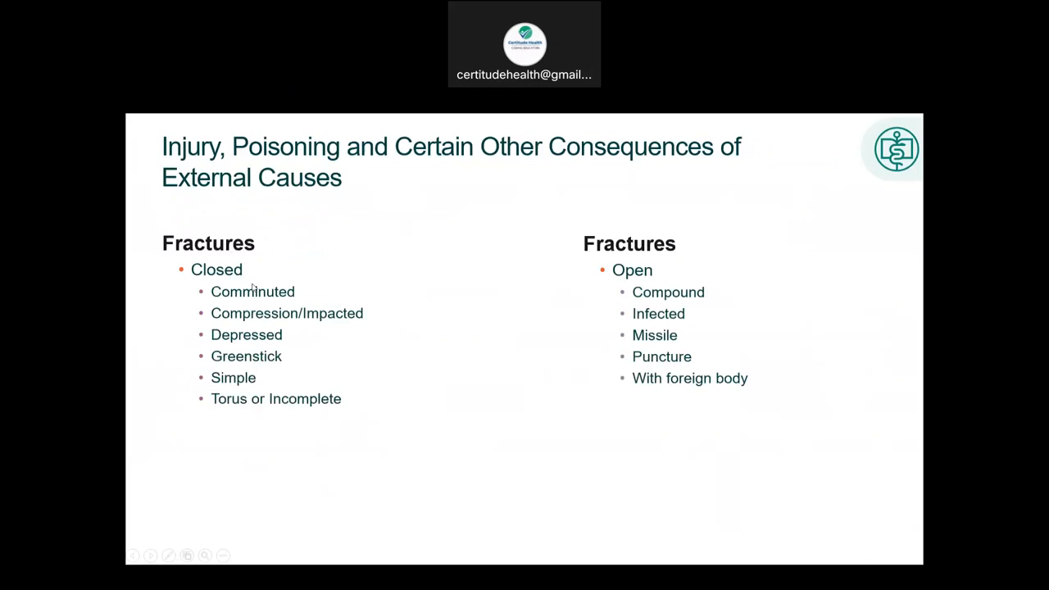
{"action": "mouse_move", "coordinate": [597, 240]}
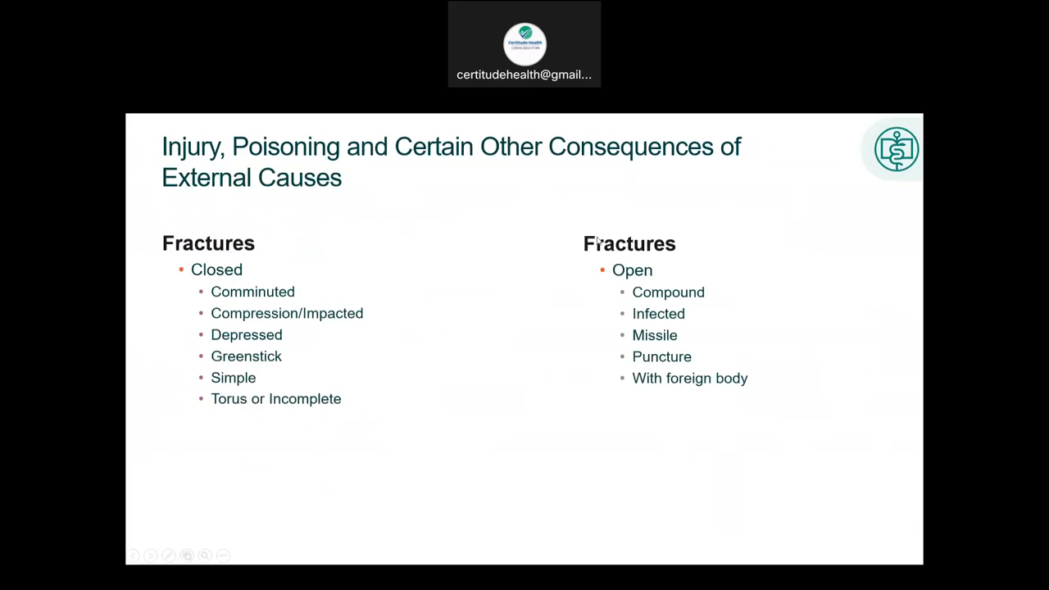
{"action": "mouse_move", "coordinate": [545, 385]}
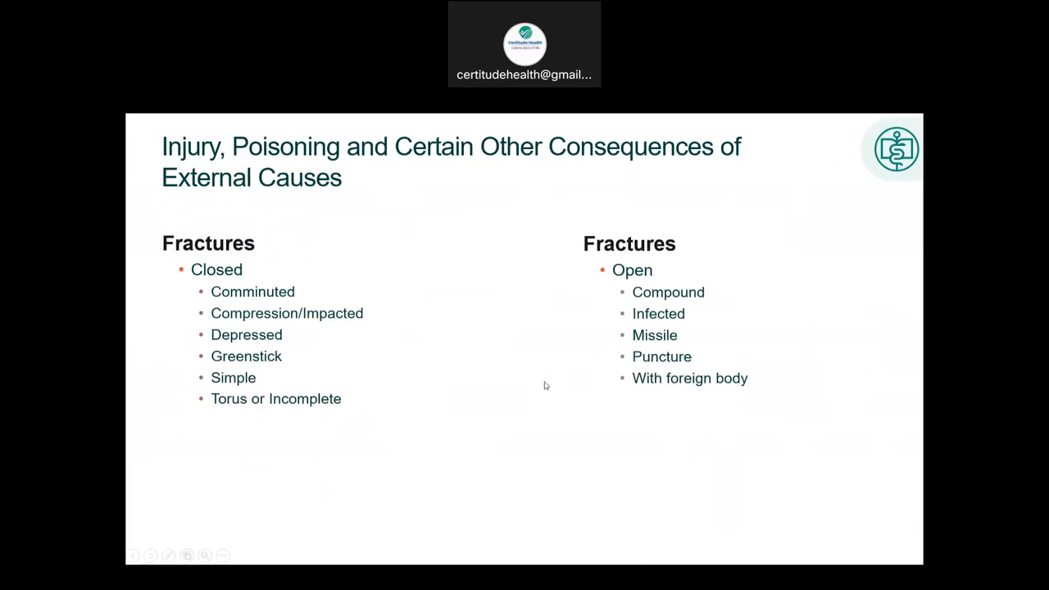
{"action": "mouse_move", "coordinate": [268, 226]}
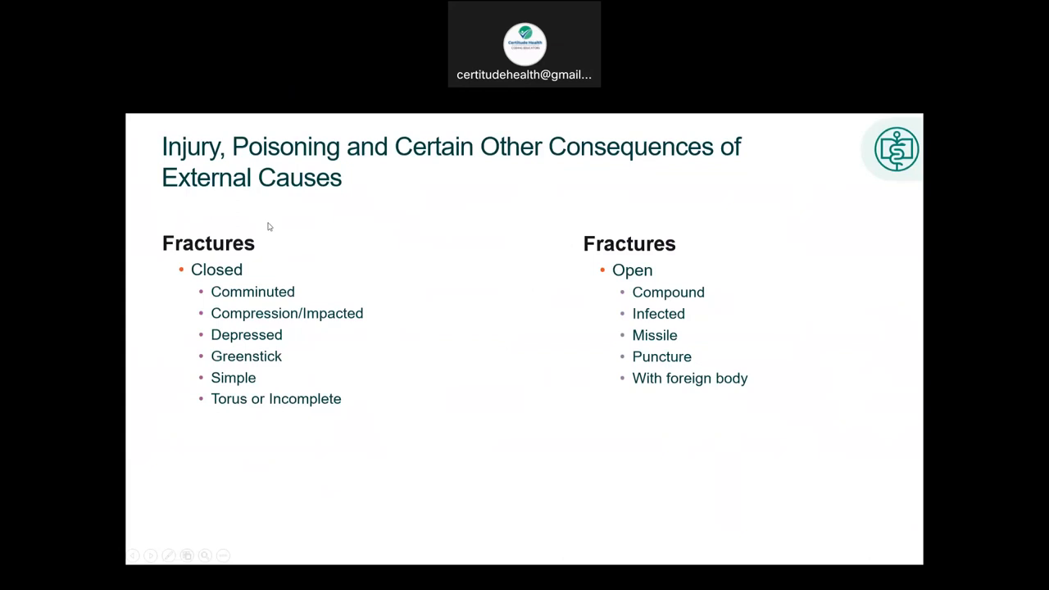
{"action": "key", "text": "Right"}
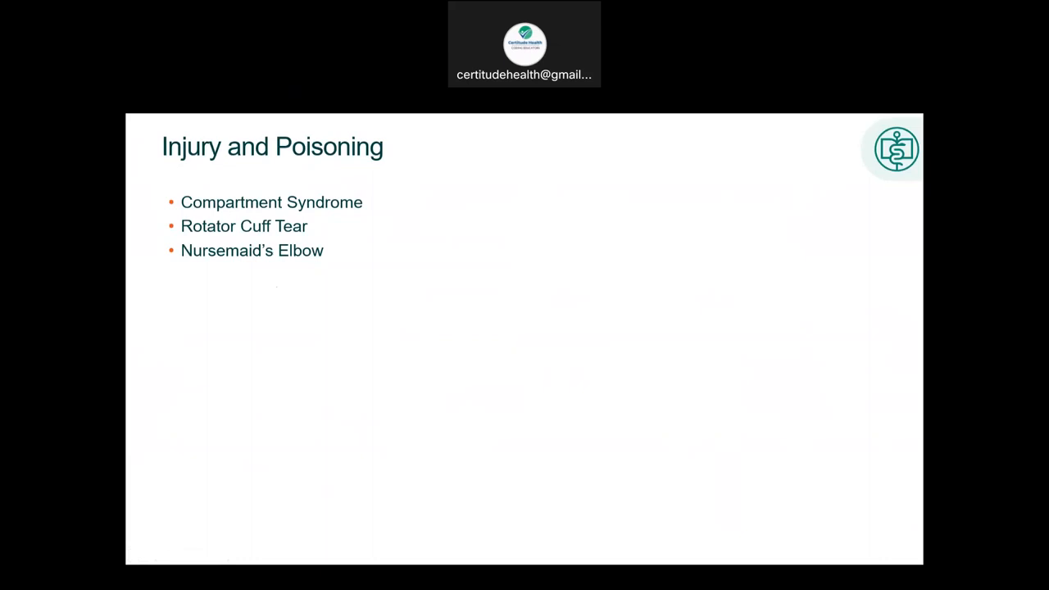
{"action": "mouse_move", "coordinate": [464, 429]}
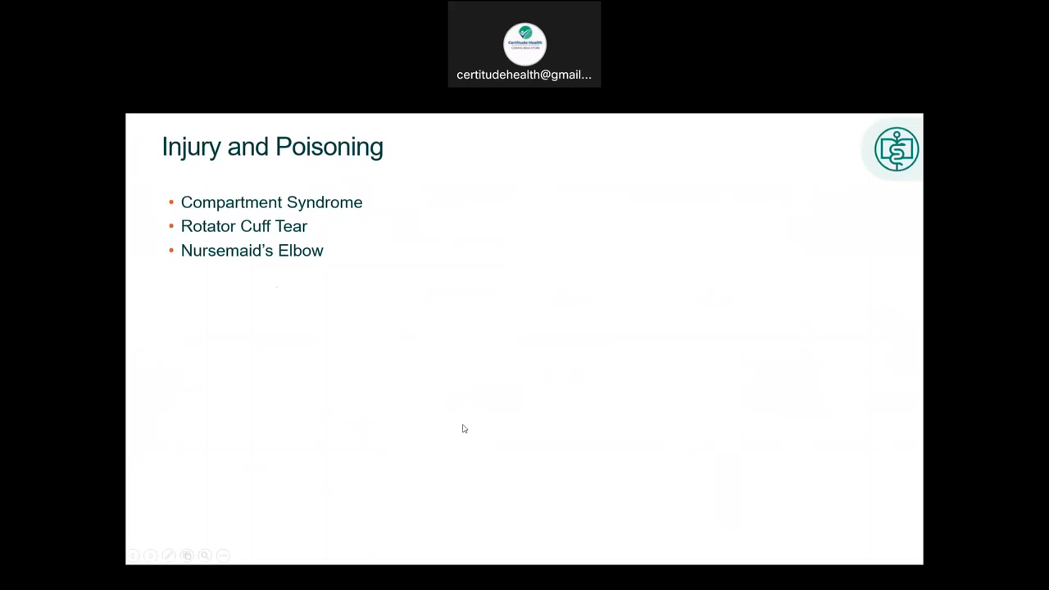
{"action": "mouse_move", "coordinate": [363, 171]}
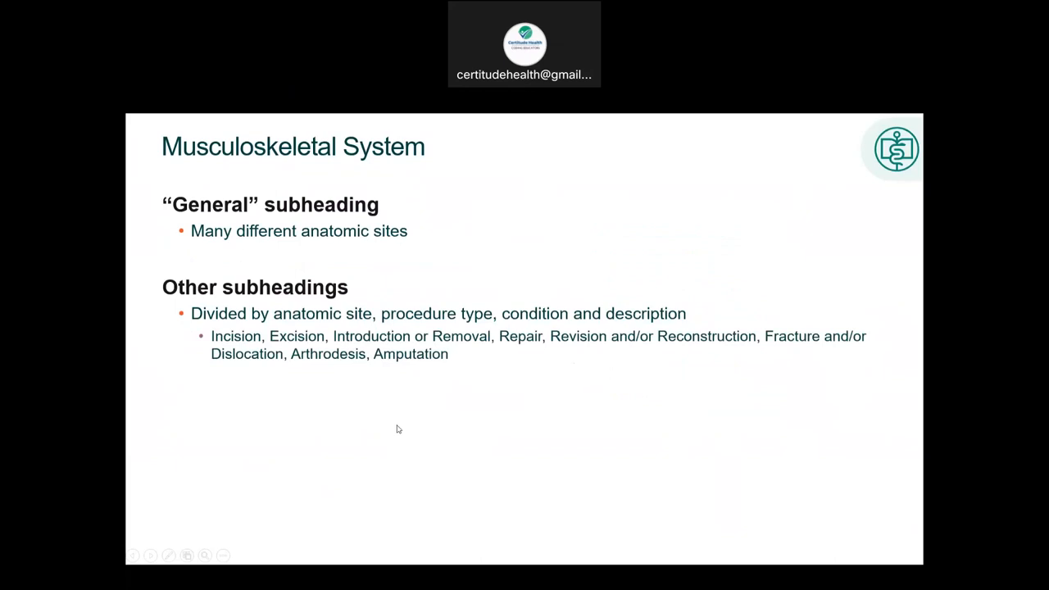
{"action": "mouse_move", "coordinate": [222, 232]}
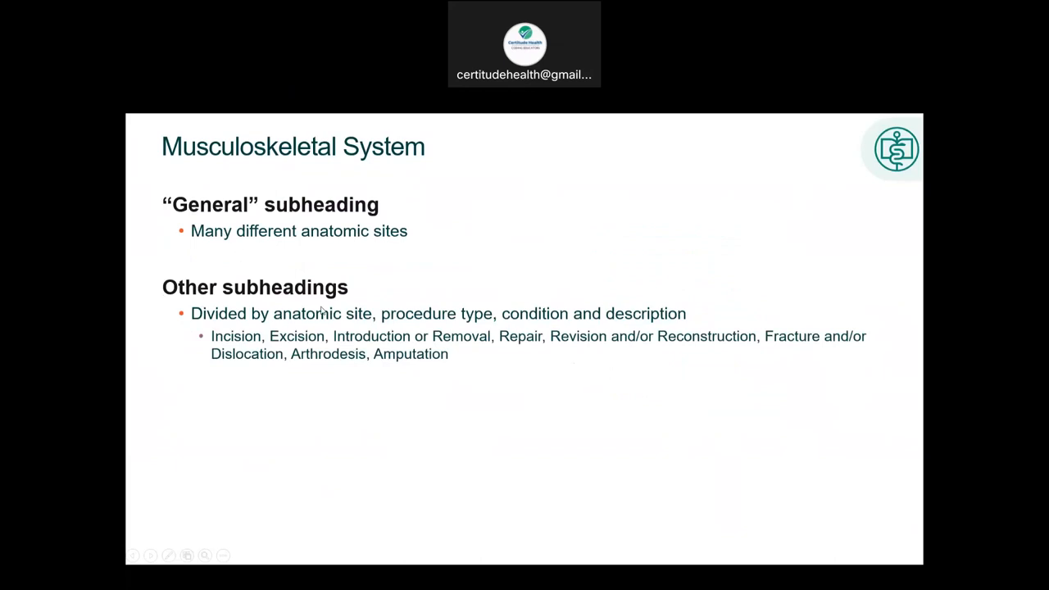
{"action": "mouse_move", "coordinate": [224, 345]}
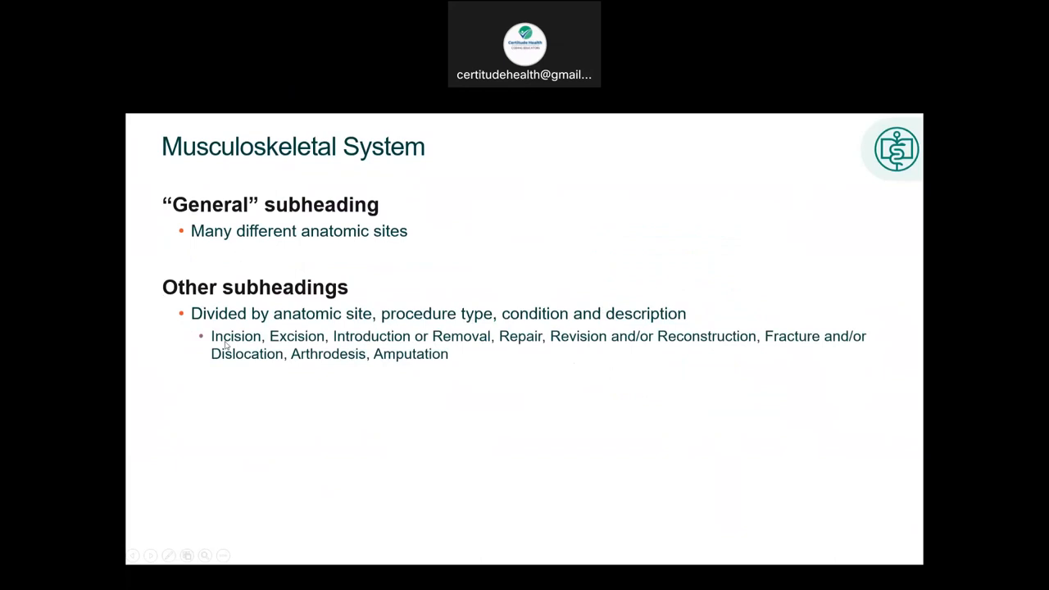
{"action": "mouse_move", "coordinate": [726, 341]}
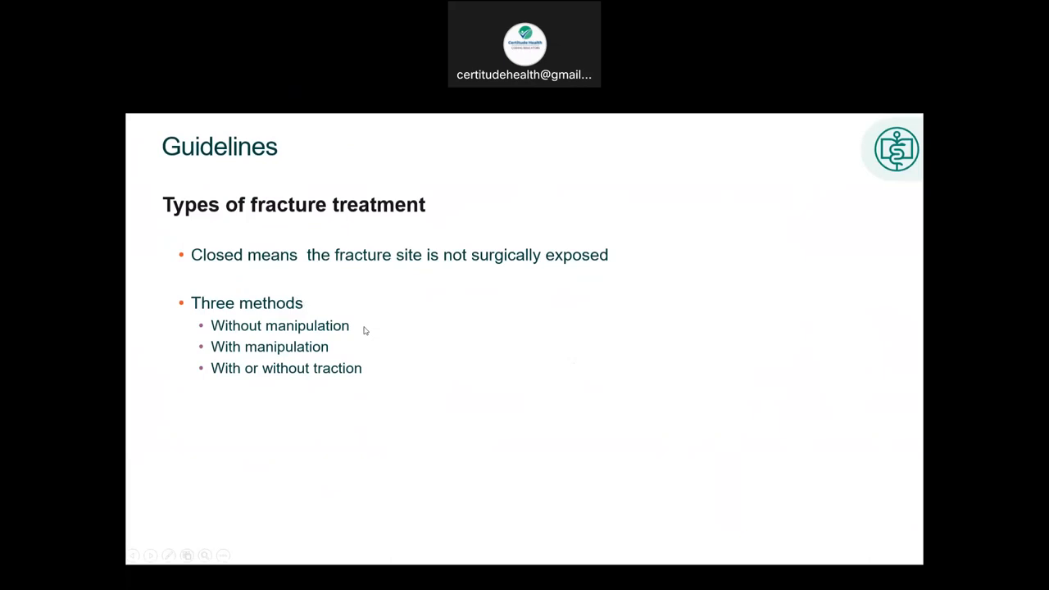
{"action": "mouse_move", "coordinate": [437, 329]}
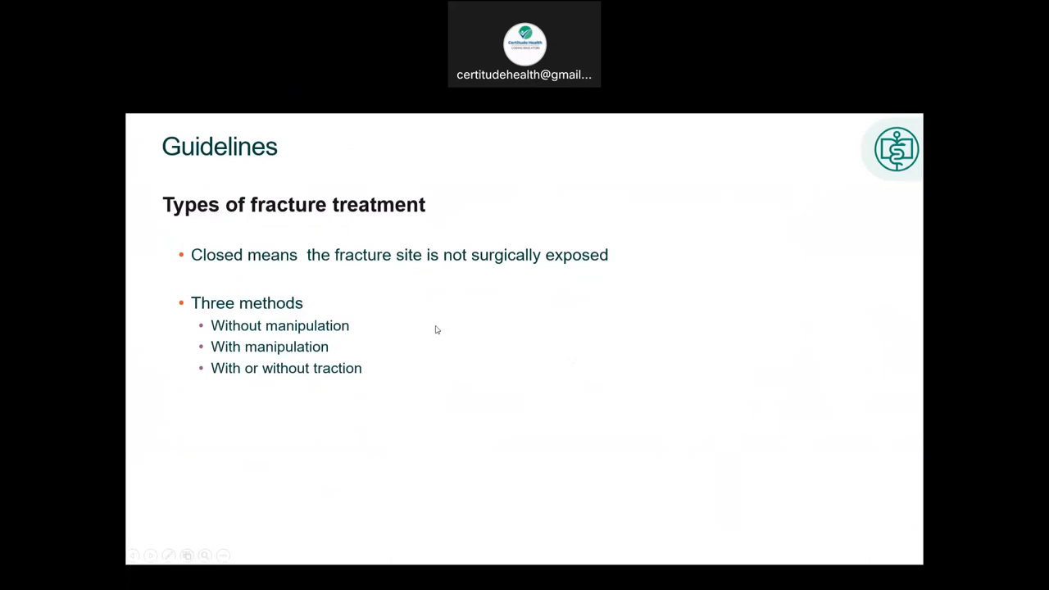
{"action": "mouse_move", "coordinate": [425, 331]}
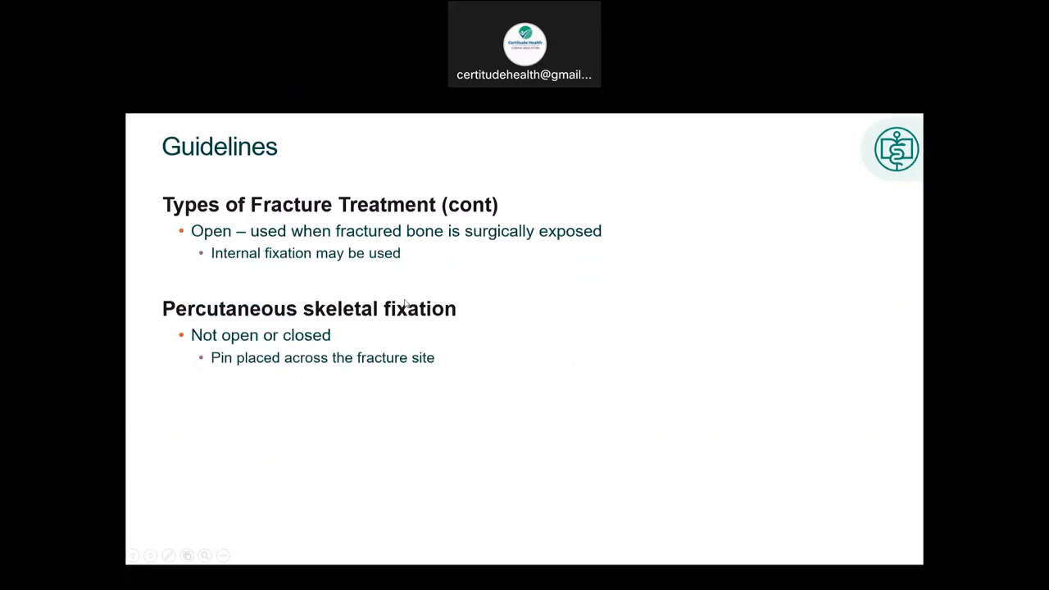
{"action": "mouse_move", "coordinate": [216, 264]}
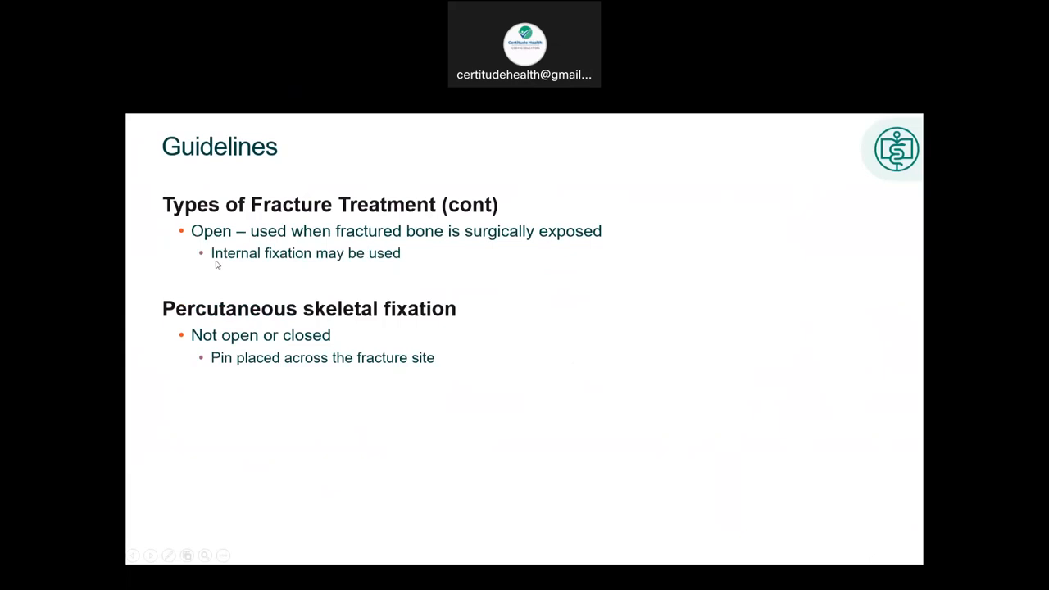
{"action": "mouse_move", "coordinate": [188, 260]}
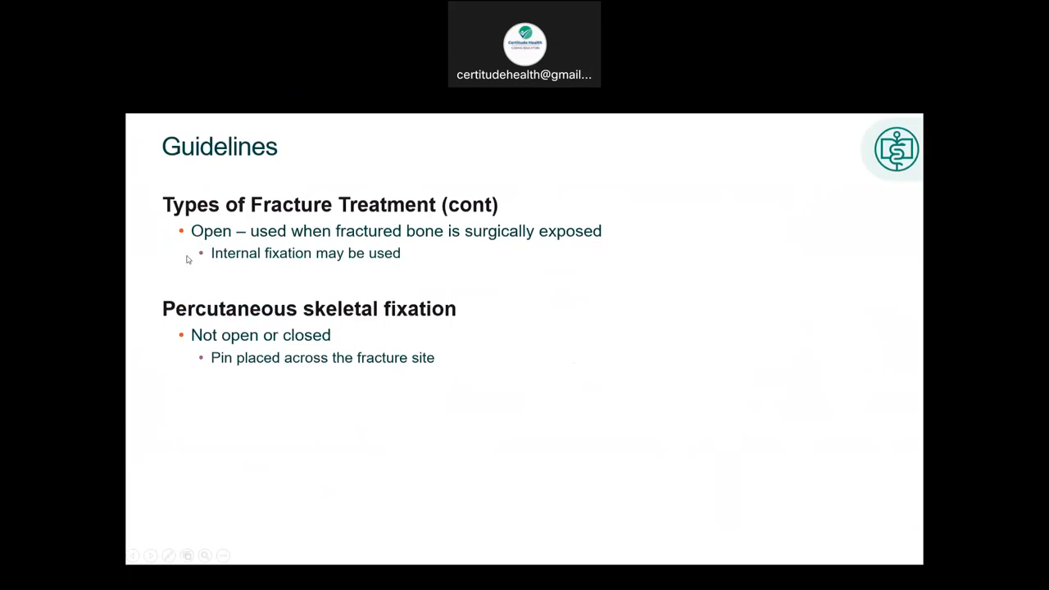
{"action": "mouse_move", "coordinate": [232, 214]}
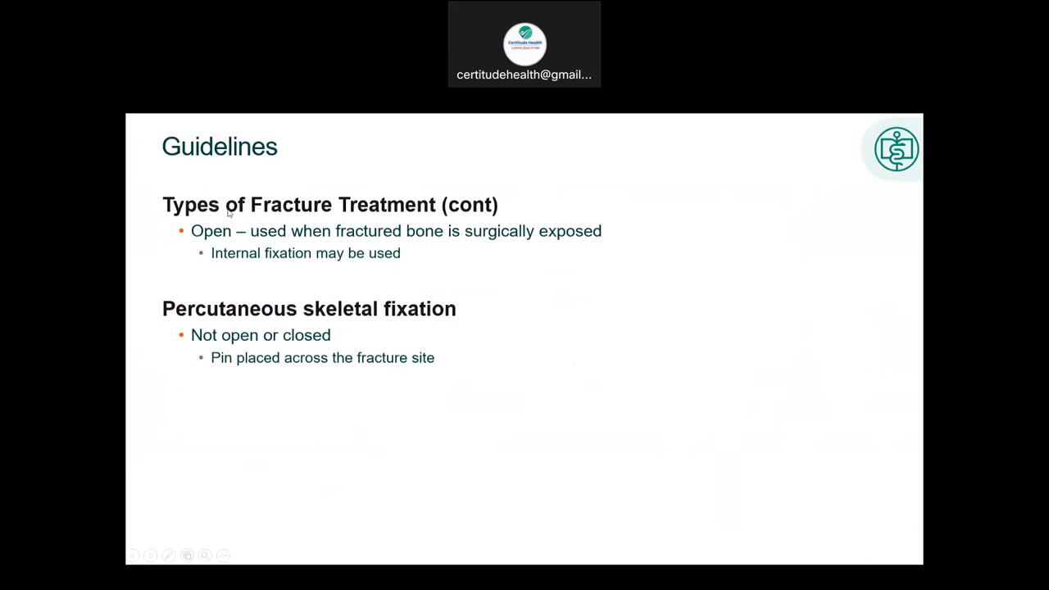
{"action": "mouse_move", "coordinate": [337, 338]}
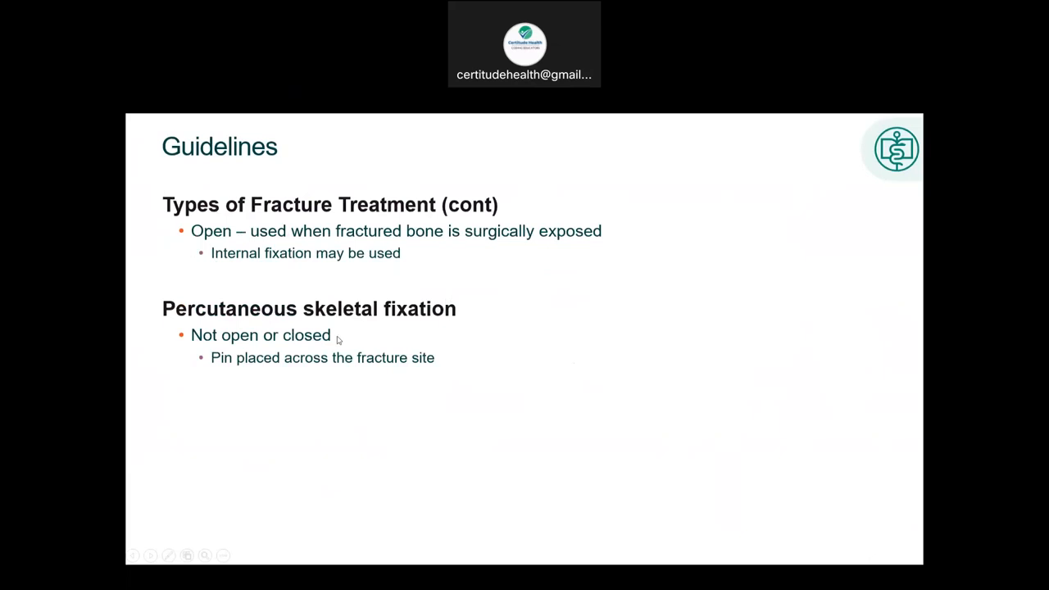
{"action": "mouse_move", "coordinate": [460, 357]}
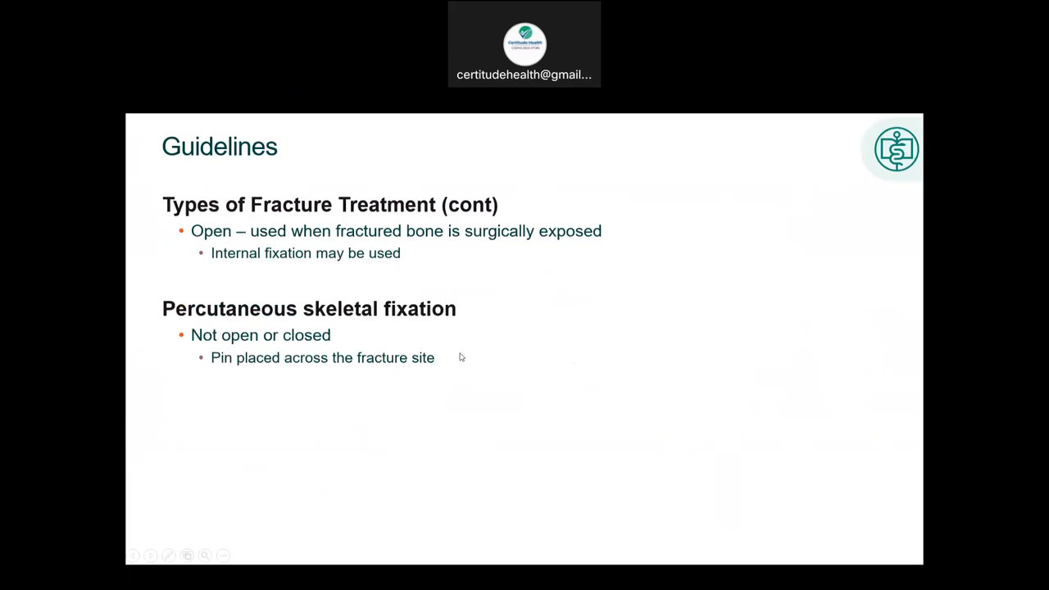
{"action": "mouse_move", "coordinate": [288, 433]}
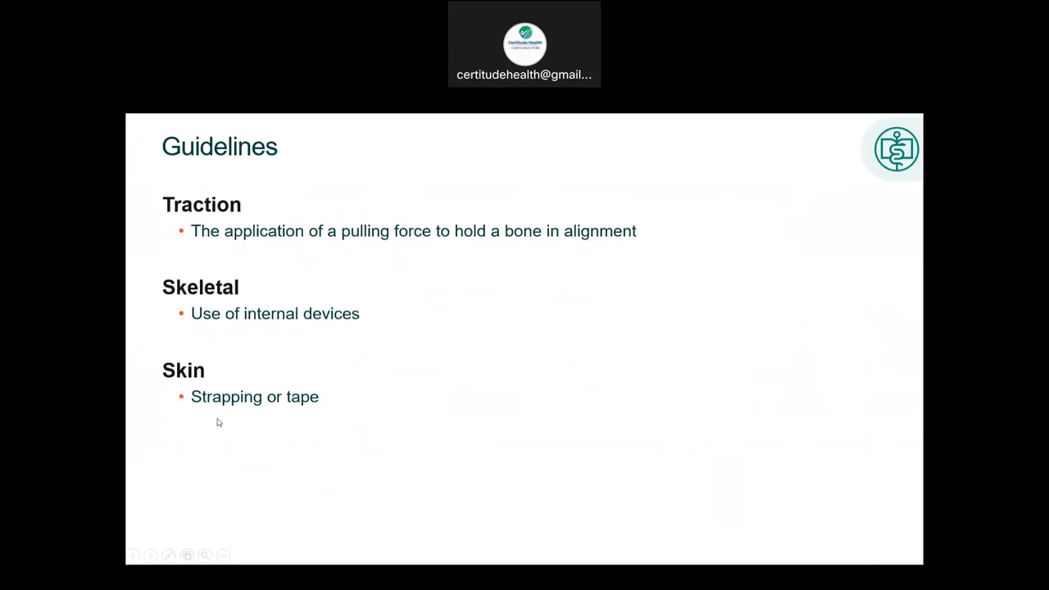
{"action": "mouse_move", "coordinate": [276, 275]}
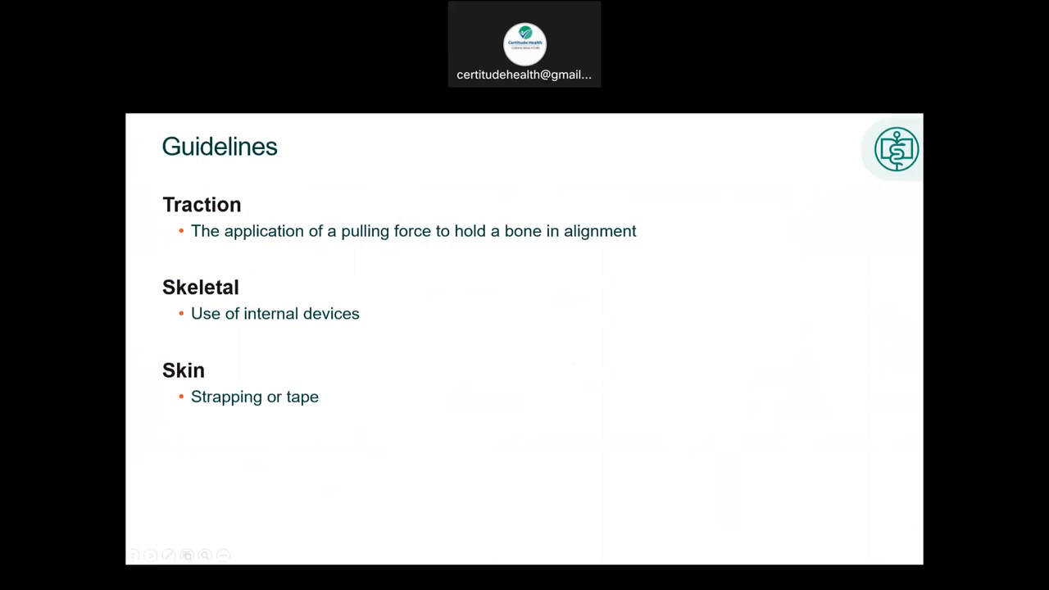
{"action": "mouse_move", "coordinate": [326, 396]}
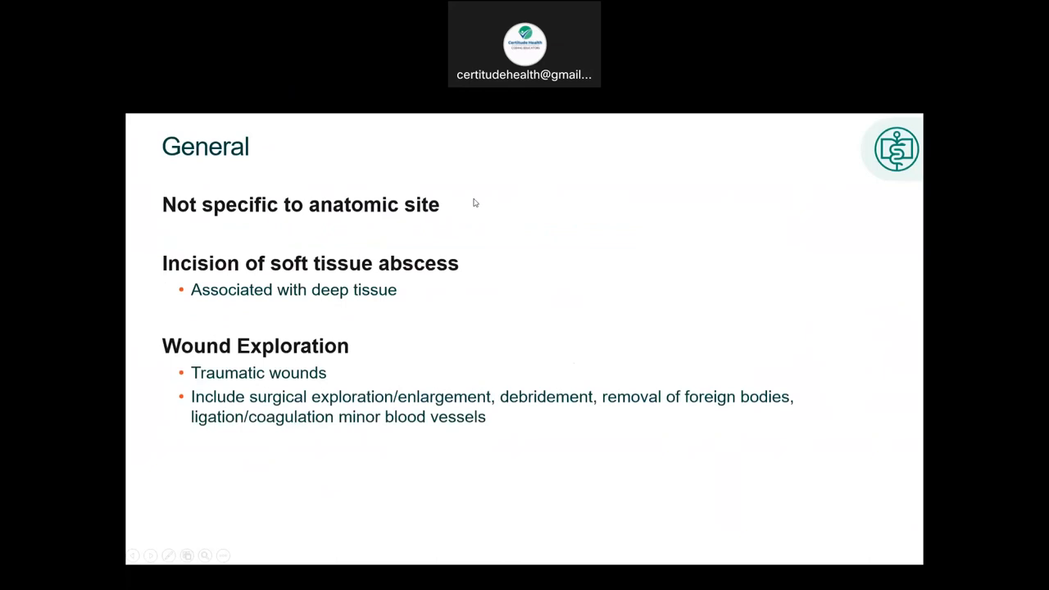
{"action": "mouse_move", "coordinate": [292, 260]}
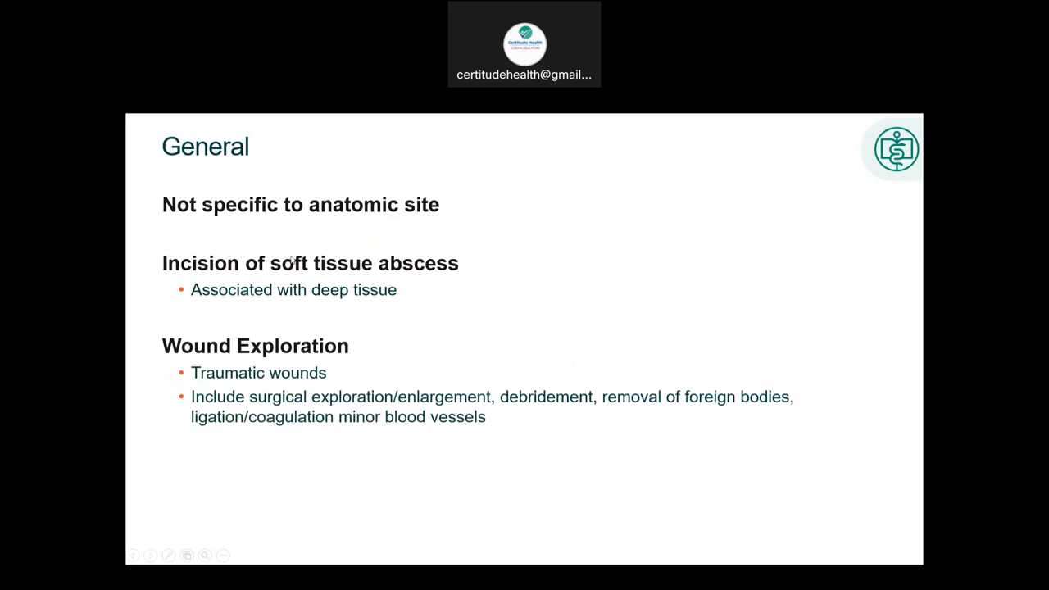
{"action": "mouse_move", "coordinate": [191, 303]}
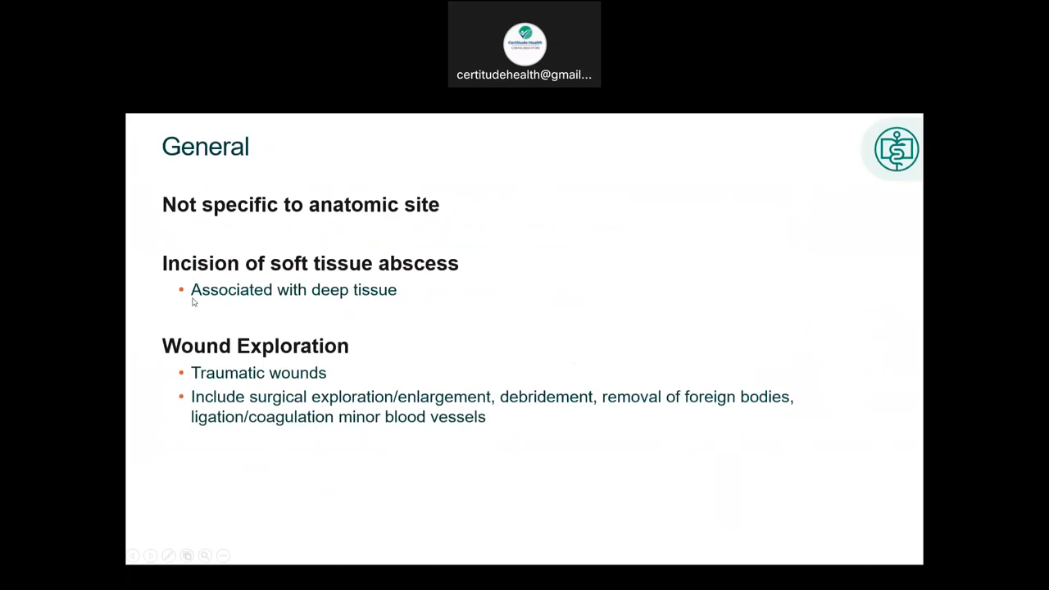
{"action": "mouse_move", "coordinate": [407, 293]}
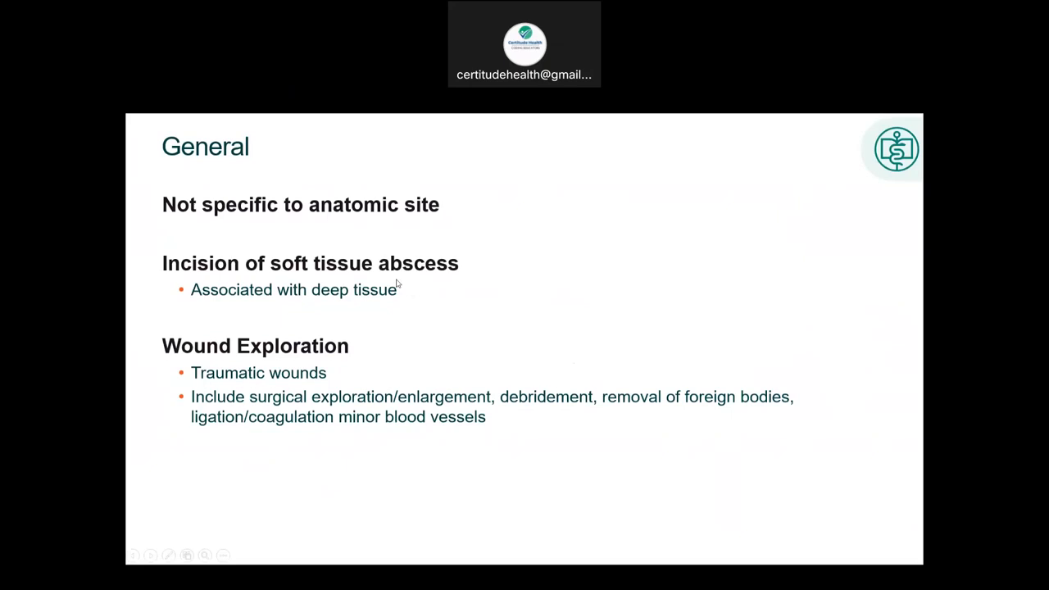
{"action": "mouse_move", "coordinate": [231, 401]}
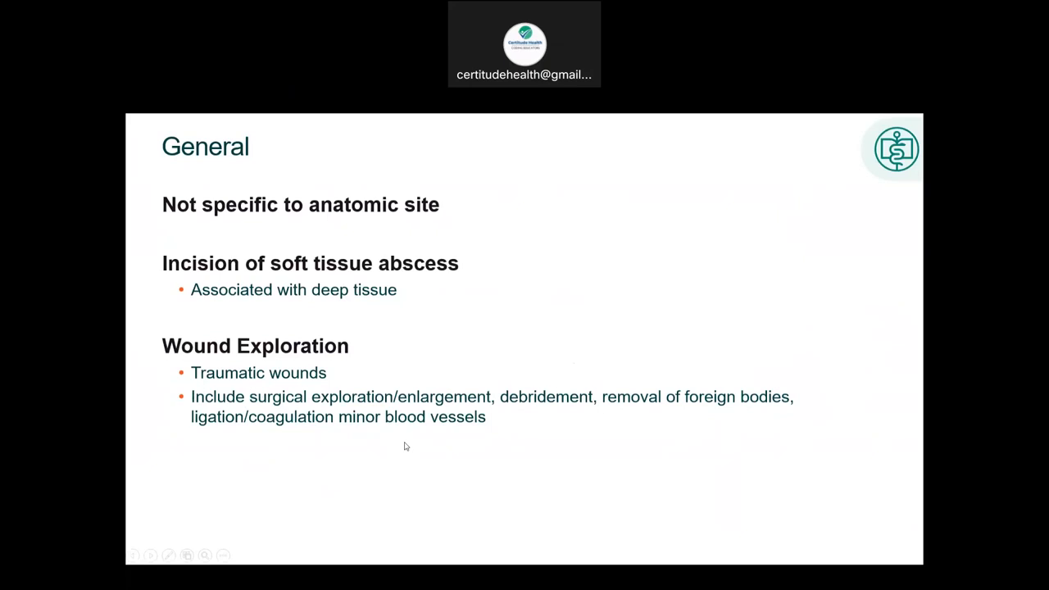
{"action": "mouse_move", "coordinate": [254, 437]}
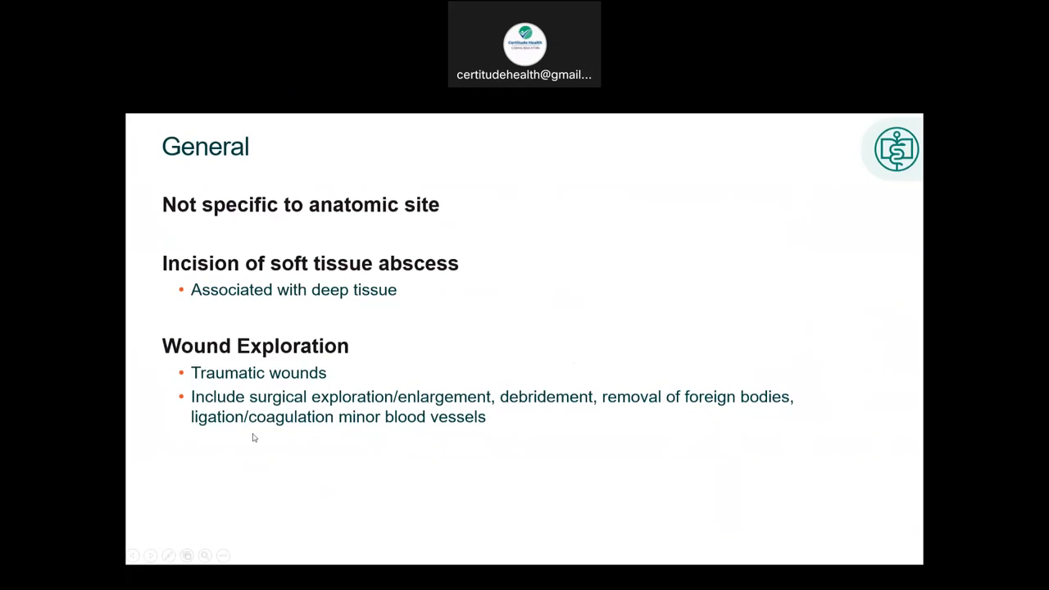
{"action": "mouse_move", "coordinate": [489, 422]}
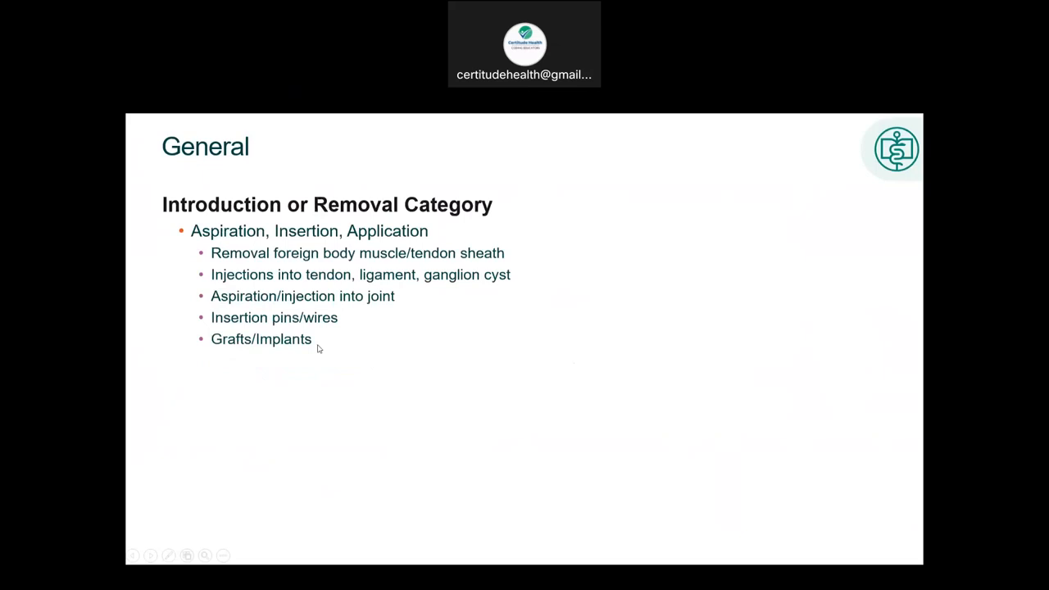
{"action": "mouse_move", "coordinate": [212, 326]}
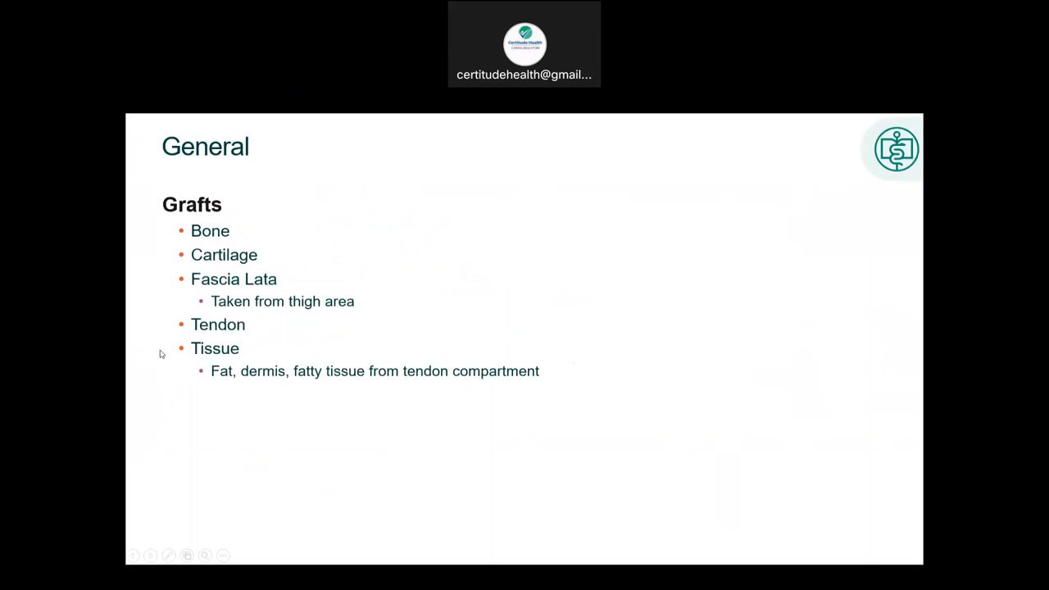
{"action": "mouse_move", "coordinate": [165, 337]}
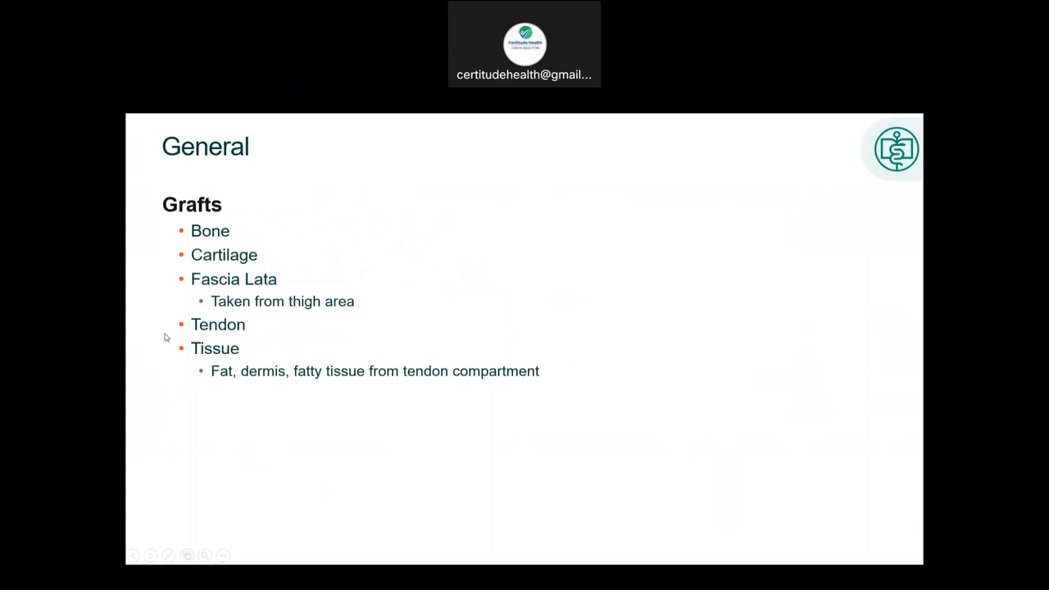
{"action": "mouse_move", "coordinate": [191, 331]}
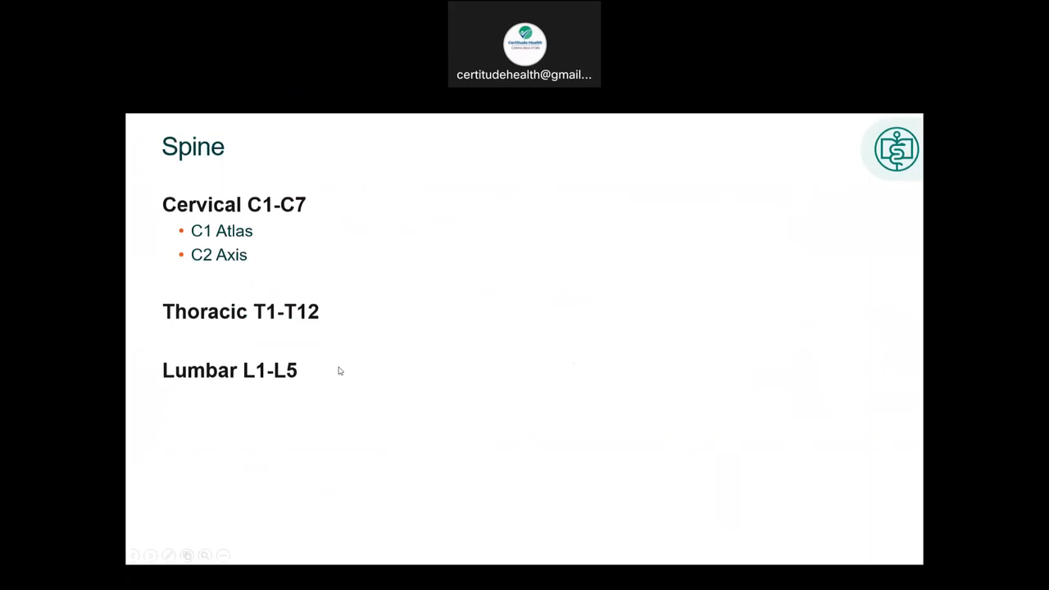
{"action": "mouse_move", "coordinate": [285, 222]}
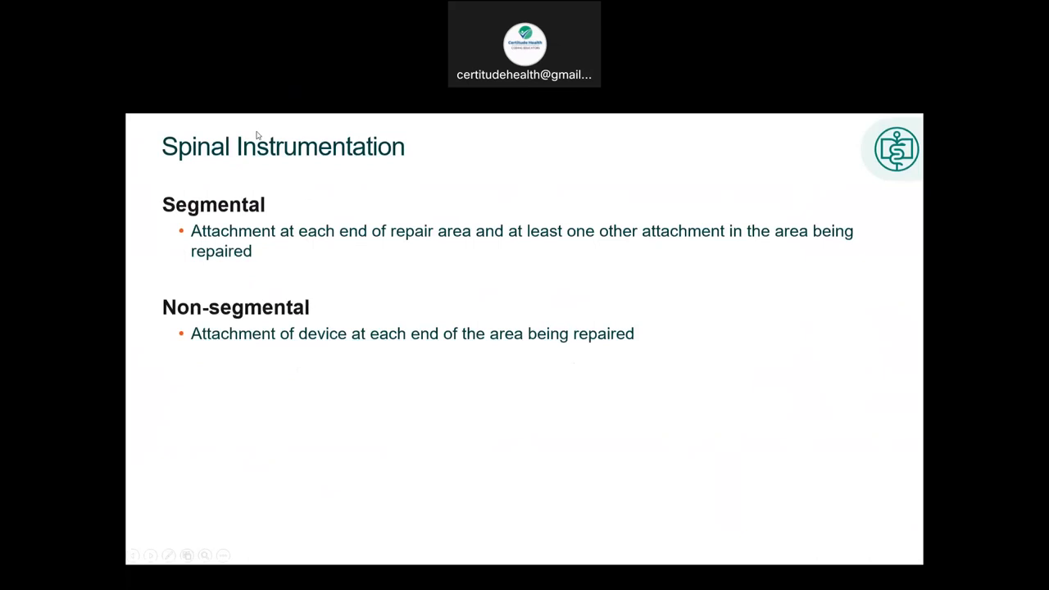
{"action": "mouse_move", "coordinate": [343, 261]}
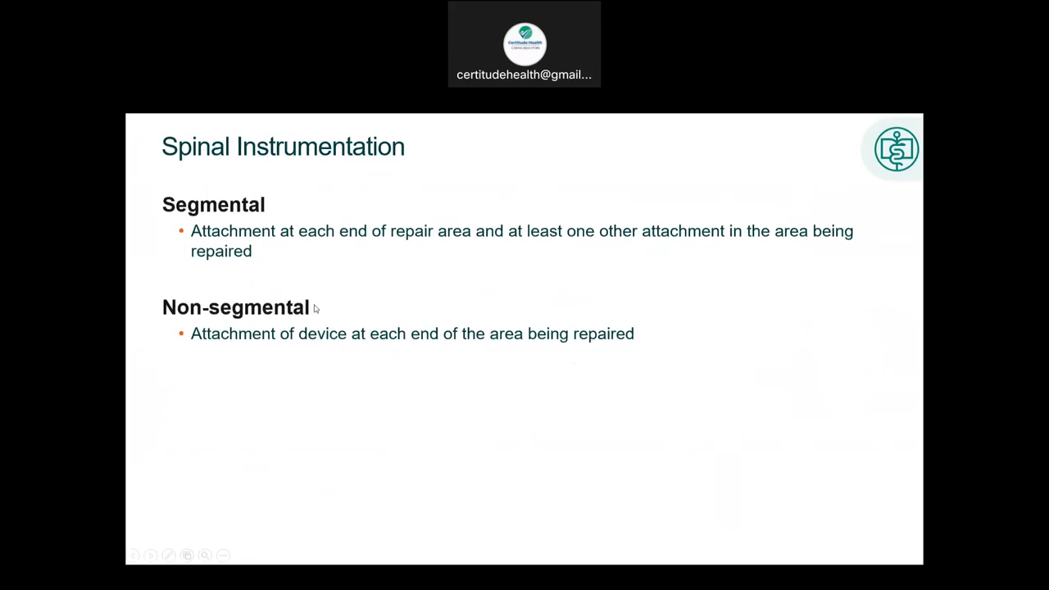
{"action": "mouse_move", "coordinate": [497, 244]}
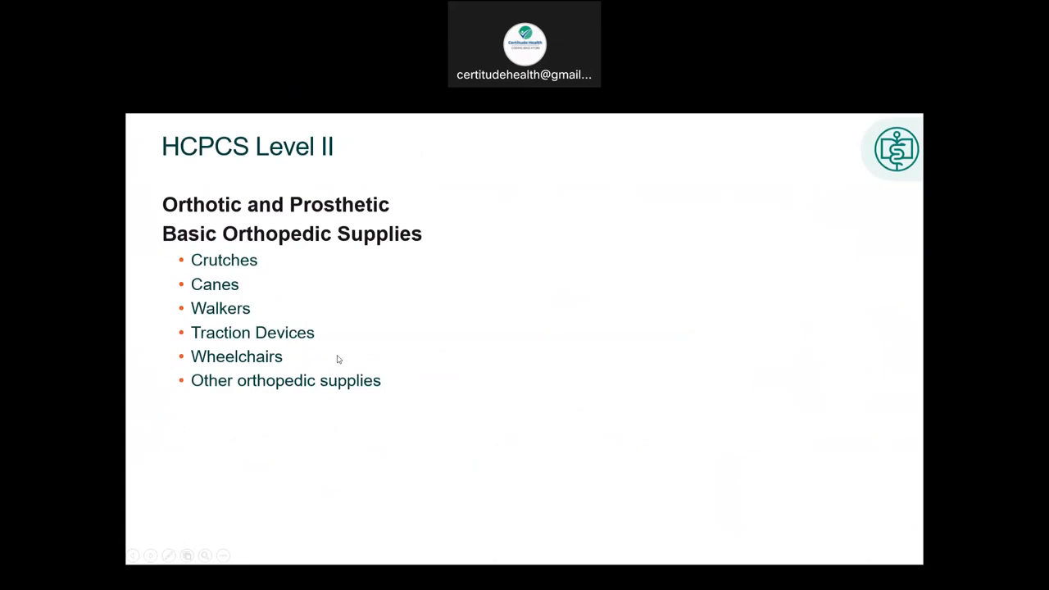
{"action": "mouse_move", "coordinate": [322, 360]}
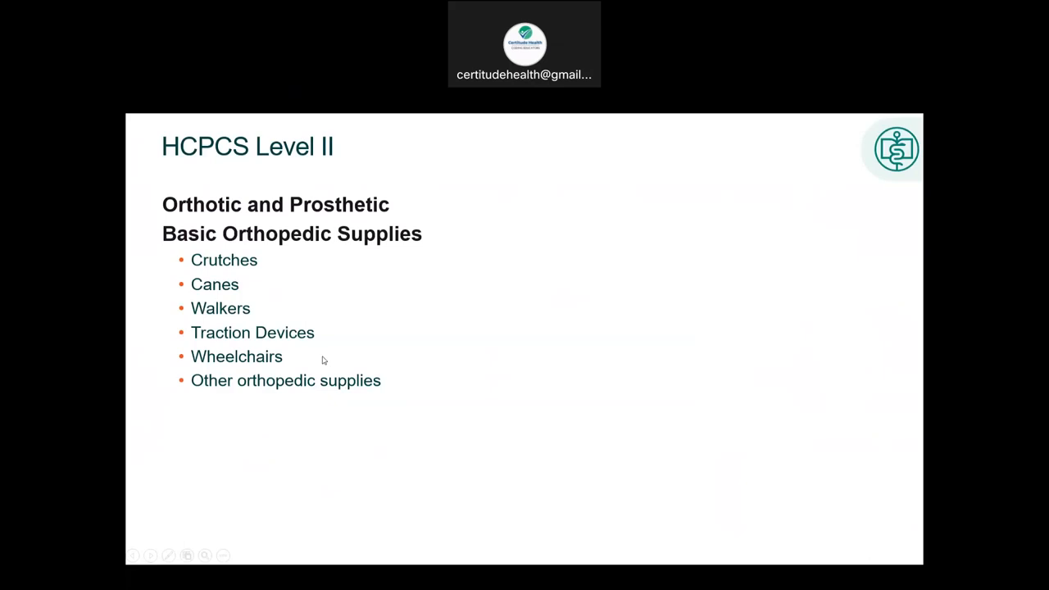
{"action": "mouse_move", "coordinate": [190, 260]}
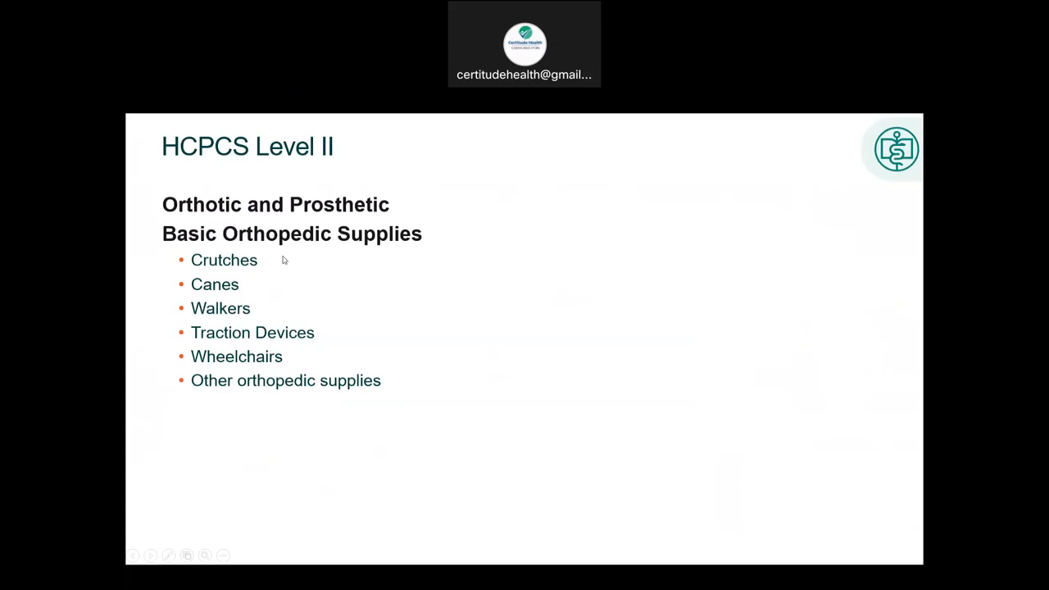
{"action": "mouse_move", "coordinate": [289, 165]}
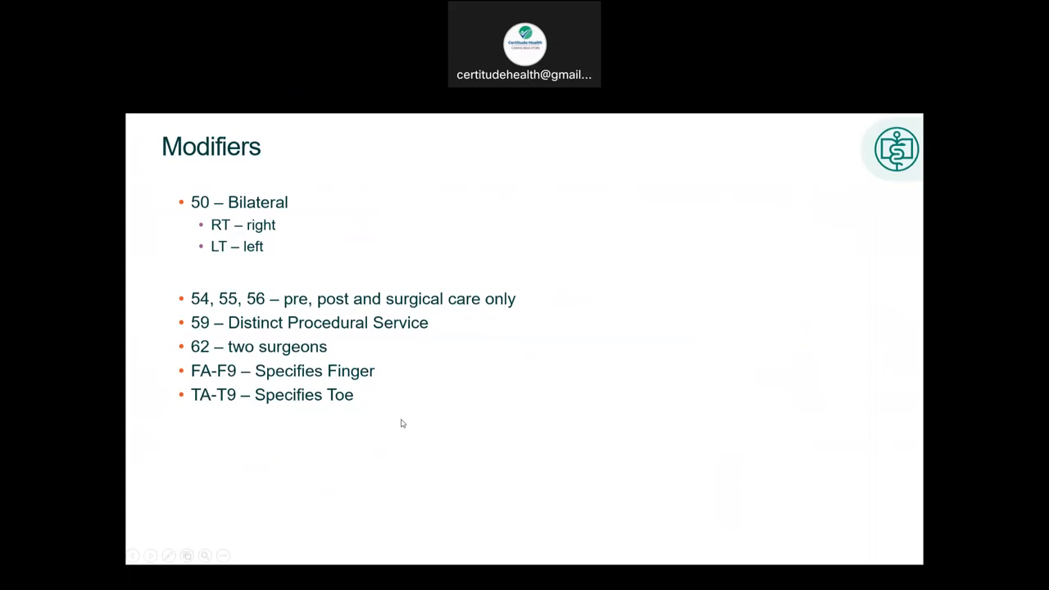
{"action": "mouse_move", "coordinate": [479, 409]}
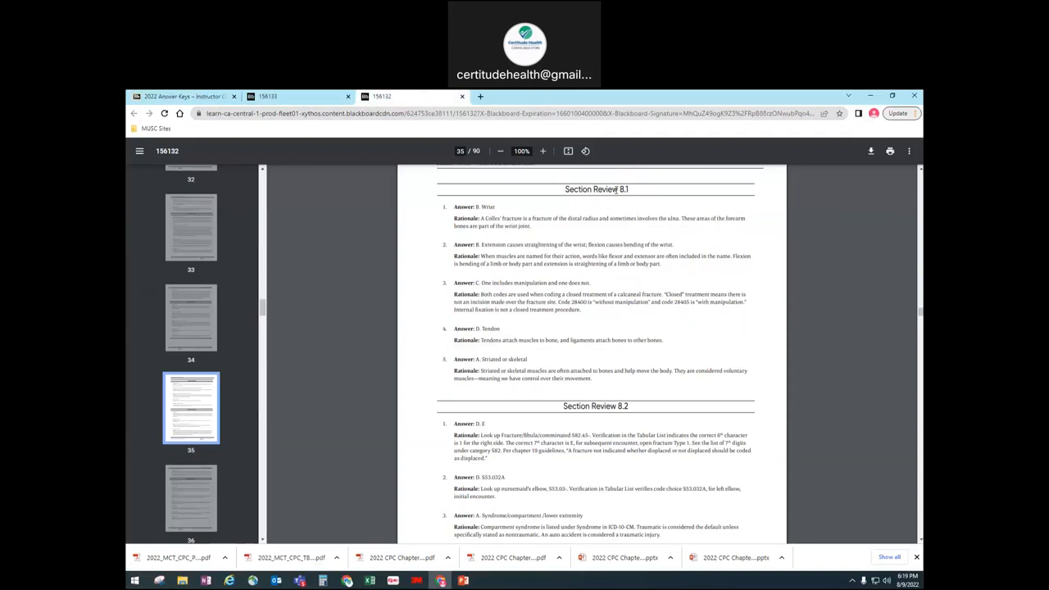
Scroll the answer key to Section Review 8.2, questions 1–4
{"action": "scroll", "scroll_direction": "down", "scroll_amount": 3}
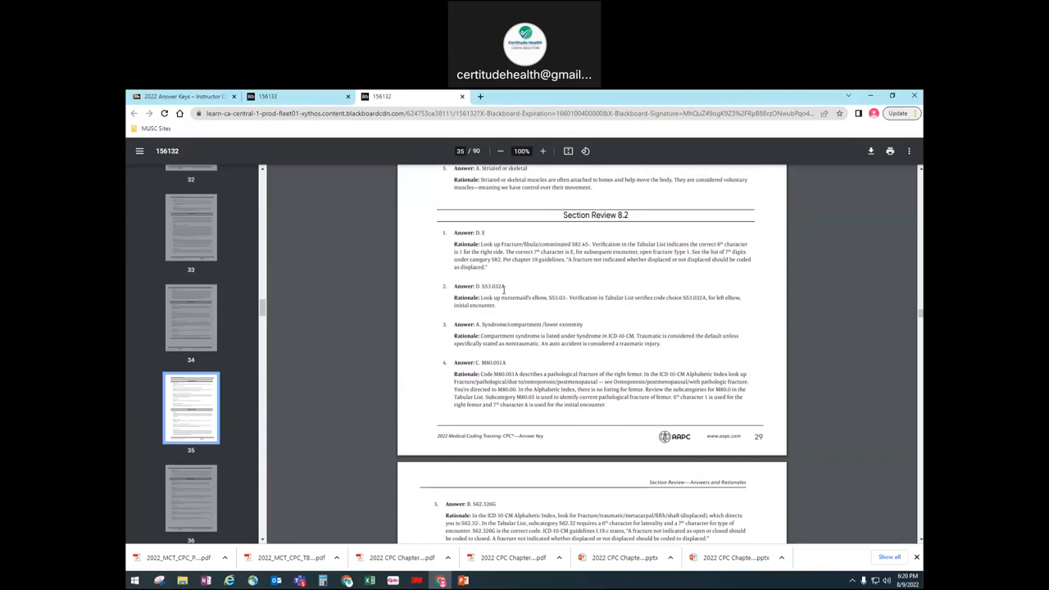
{"action": "mouse_move", "coordinate": [593, 241]}
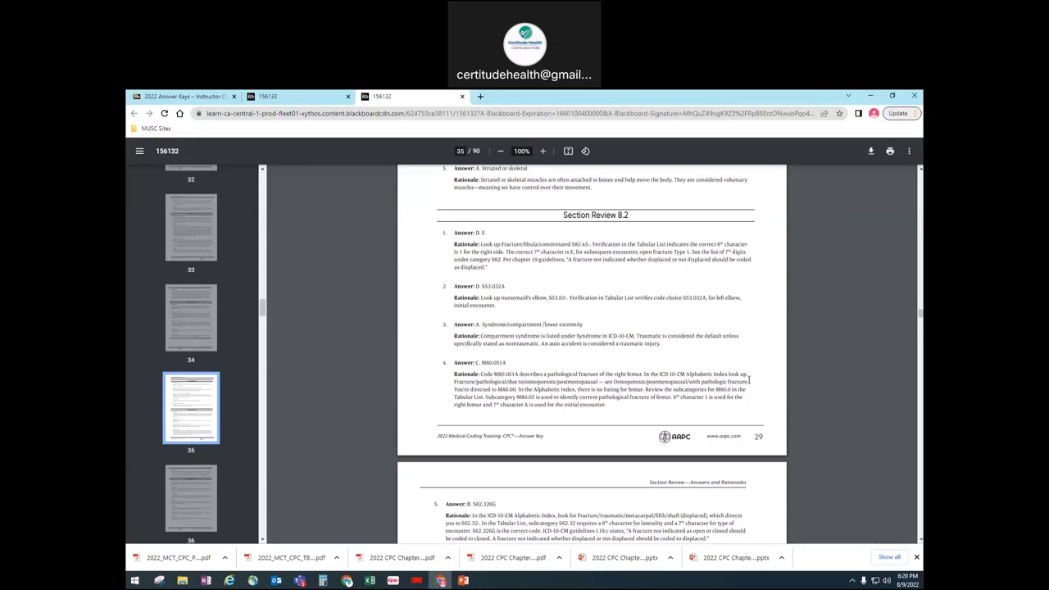
{"action": "mouse_move", "coordinate": [859, 330]}
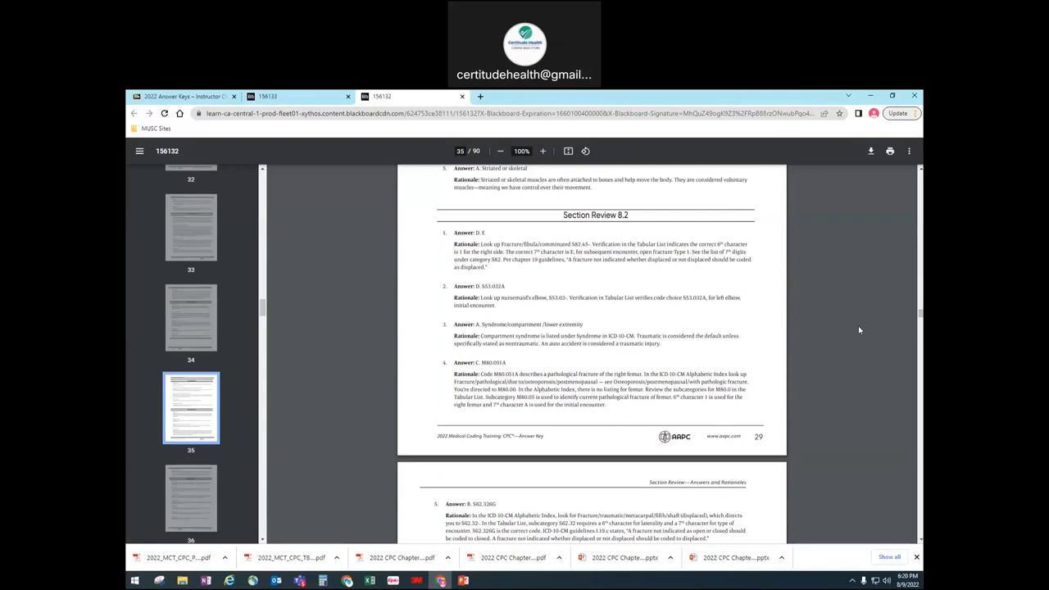
{"action": "mouse_move", "coordinate": [841, 328]}
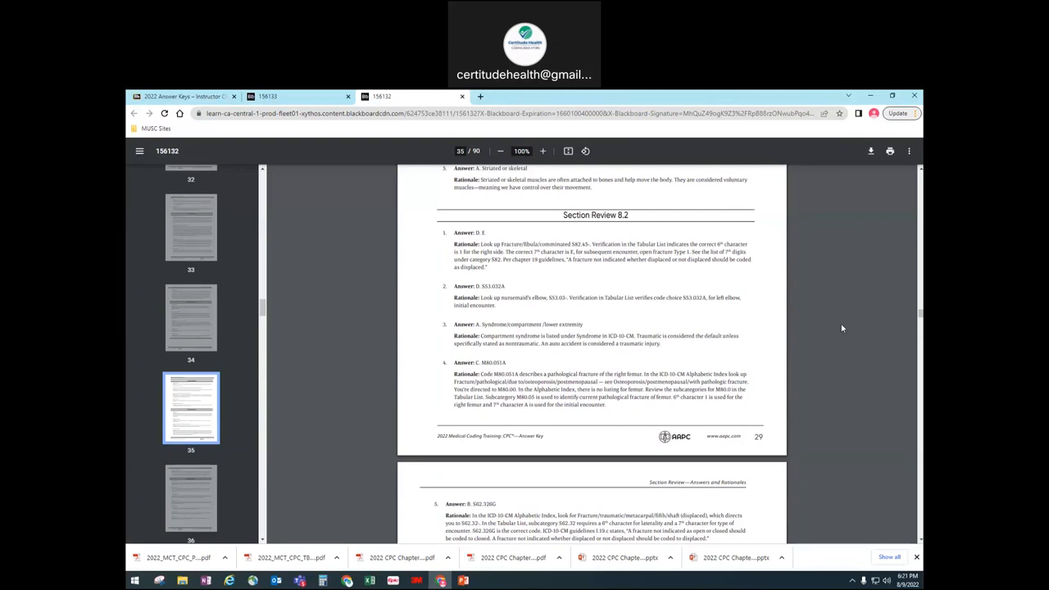
Scroll to page 36 showing Section Review 8.3 answers 1–7
{"action": "scroll", "scroll_direction": "down", "scroll_amount": 3}
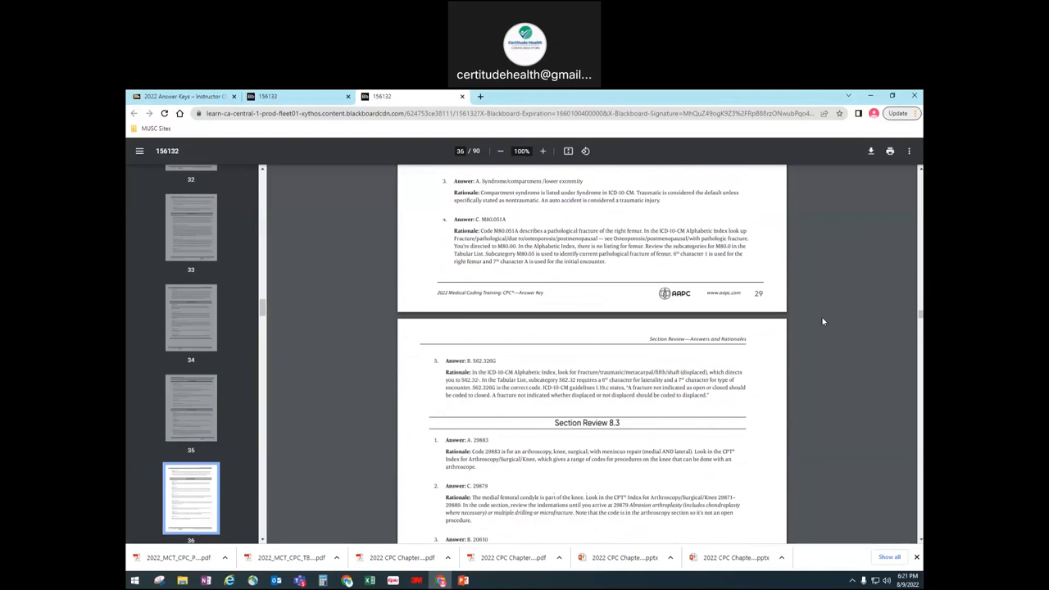
{"action": "scroll", "scroll_direction": "down", "scroll_amount": 3}
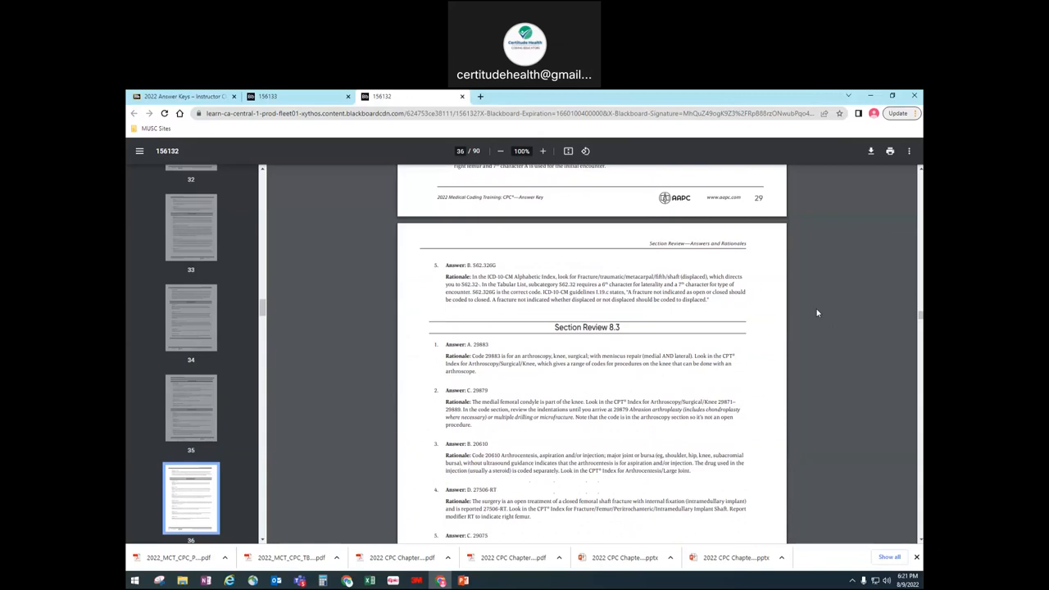
{"action": "scroll", "scroll_direction": "down", "scroll_amount": 3}
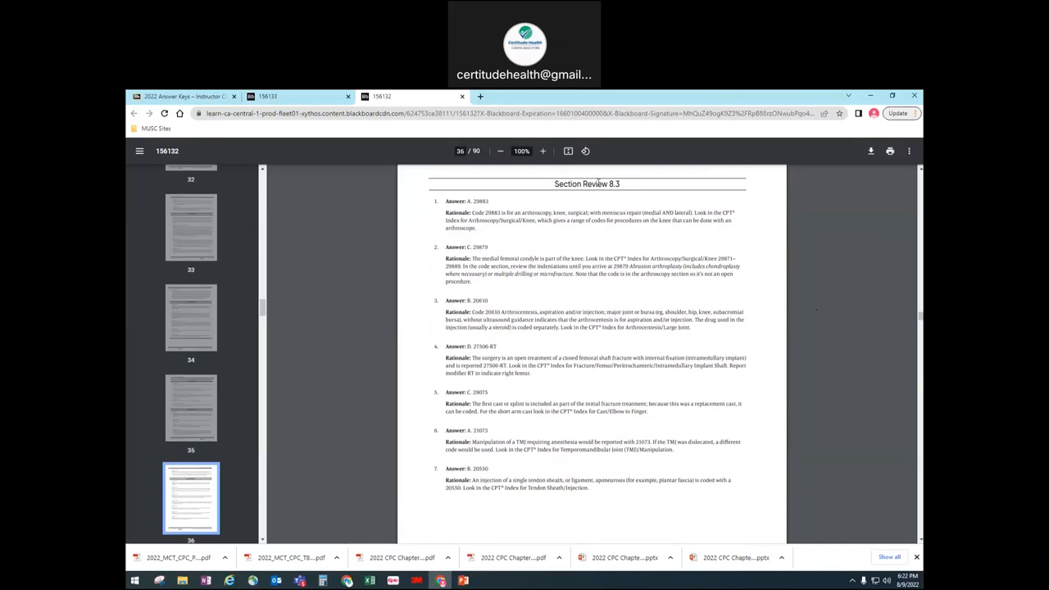
Zoom in and scroll to page 37 for Section Review 8.3 answers 8–10
{"action": "left_click", "coordinate": [542, 151]}
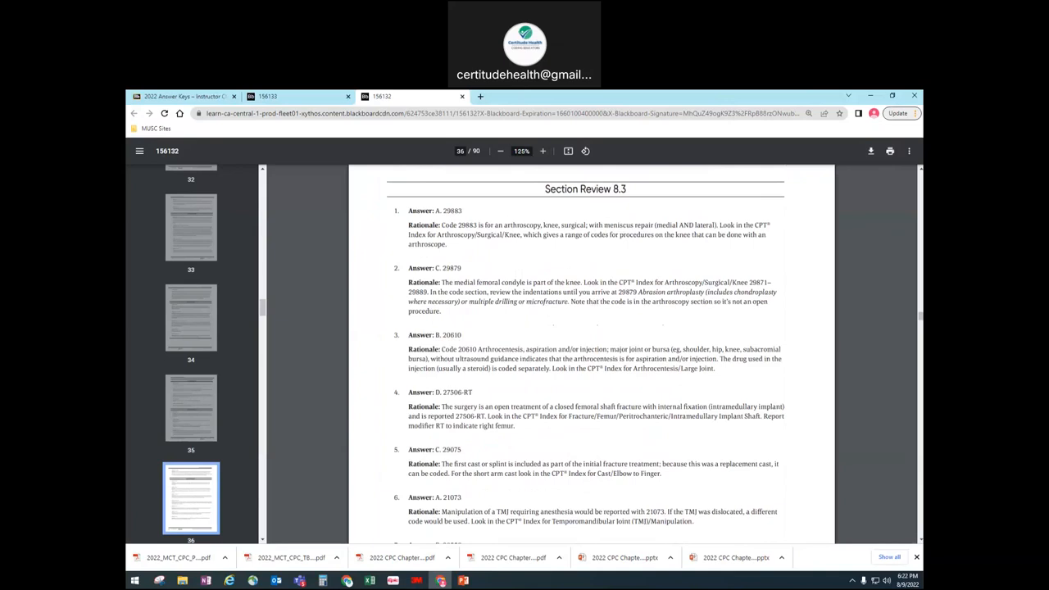
{"action": "scroll", "scroll_direction": "down", "scroll_amount": 3}
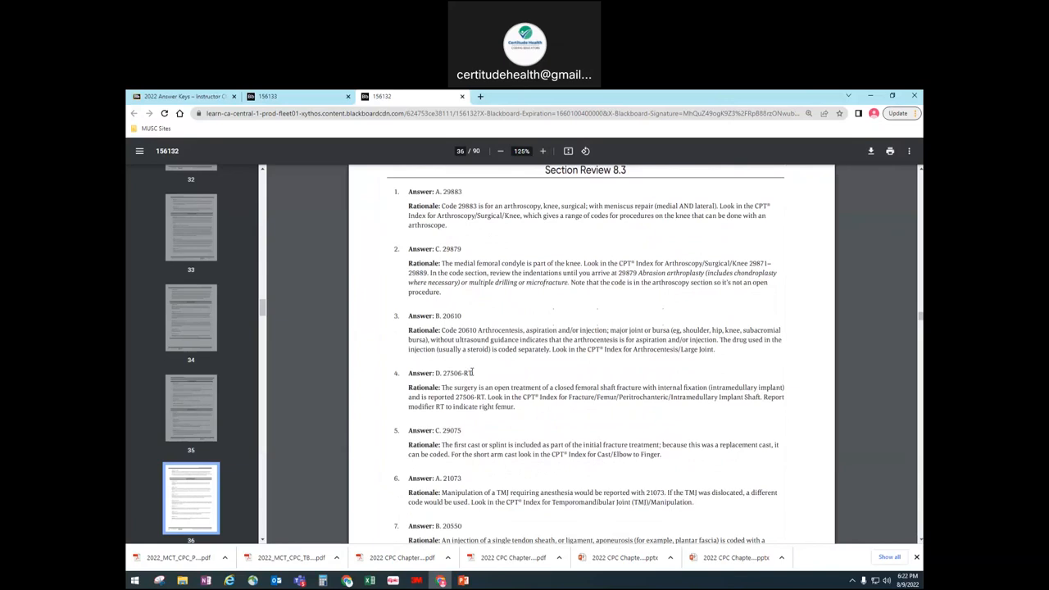
{"action": "mouse_move", "coordinate": [490, 368]}
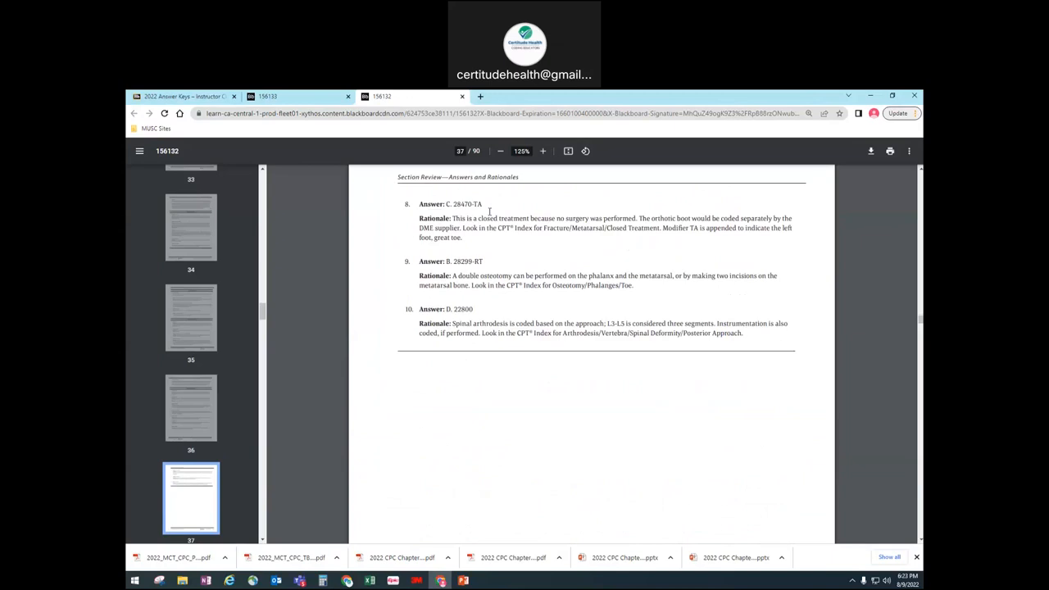
{"action": "scroll", "scroll_direction": "down", "scroll_amount": 3}
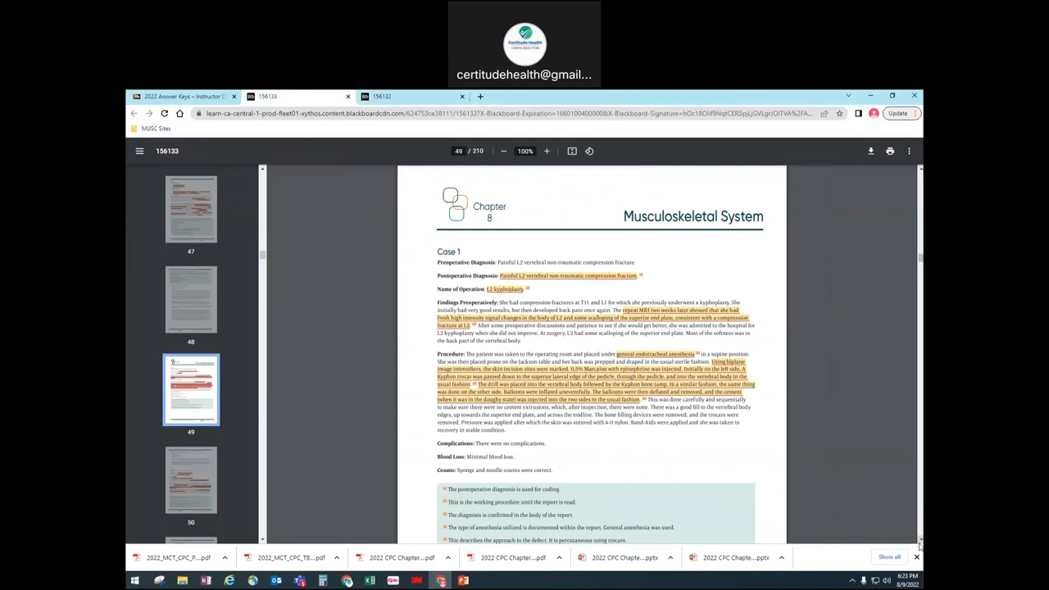
Scroll from page 49 to 50, past the Case 1 codes into Case 2
{"action": "left_click", "coordinate": [545, 151]}
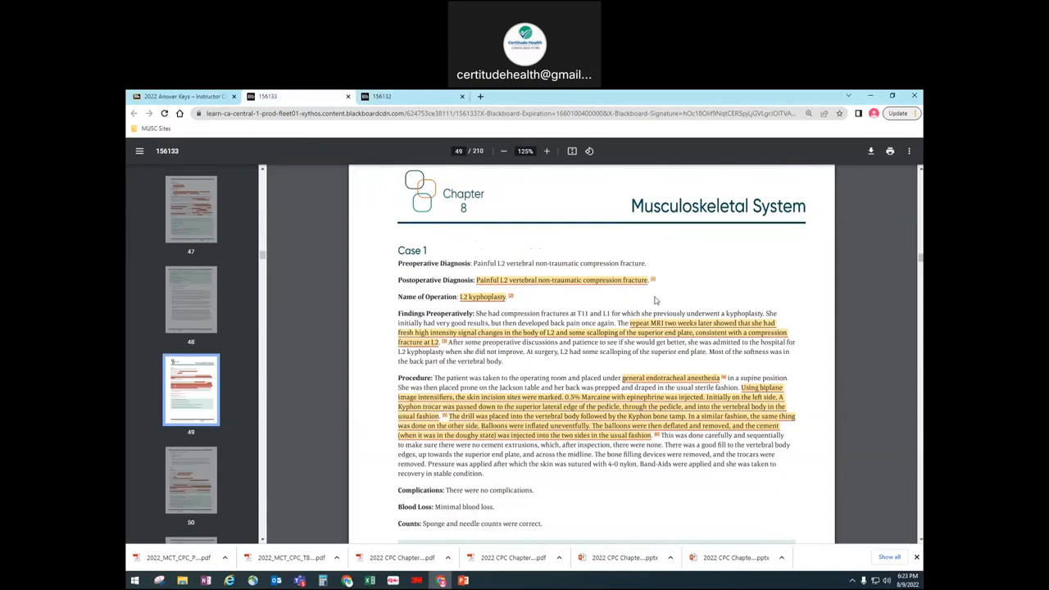
{"action": "scroll", "scroll_direction": "down", "scroll_amount": 3}
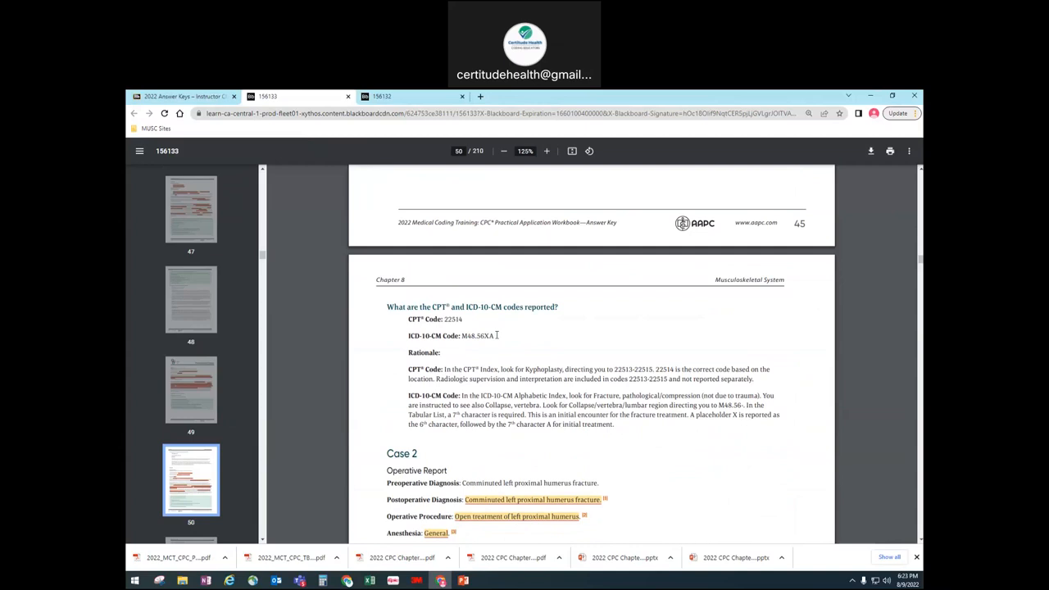
{"action": "scroll", "scroll_direction": "down", "scroll_amount": 3}
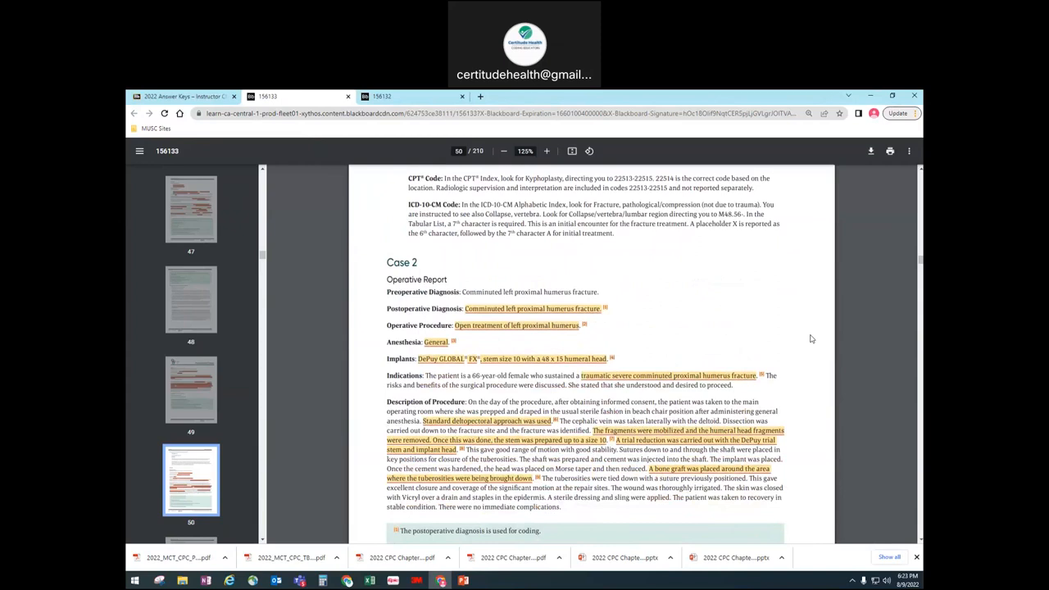
Scroll page 50 to show the full Case 2 report and its coding notes
{"action": "scroll", "scroll_direction": "down", "scroll_amount": 3}
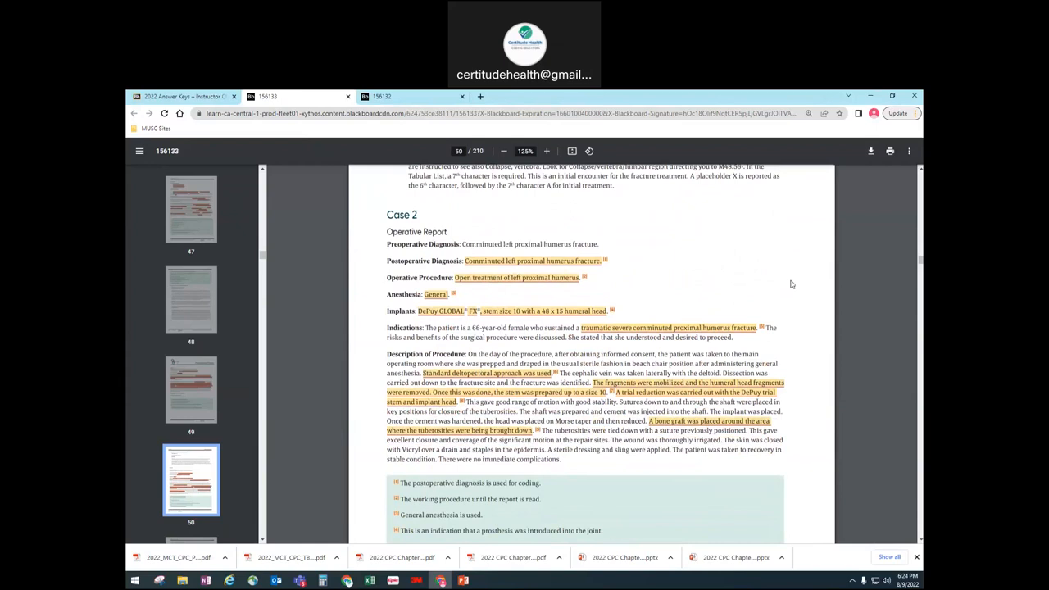
{"action": "scroll", "scroll_direction": "down", "scroll_amount": 3}
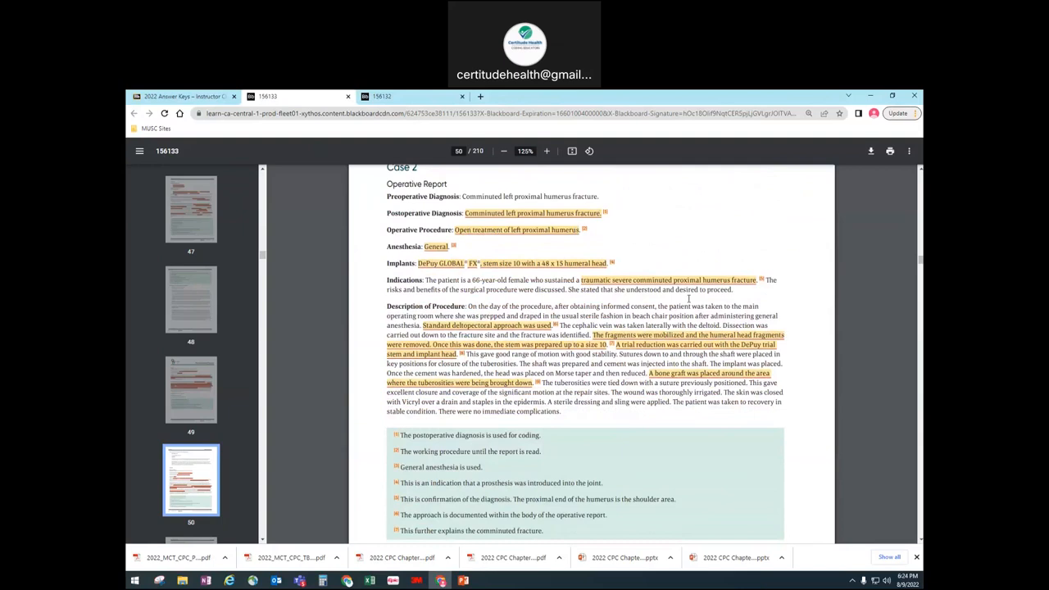
{"action": "mouse_move", "coordinate": [713, 354]}
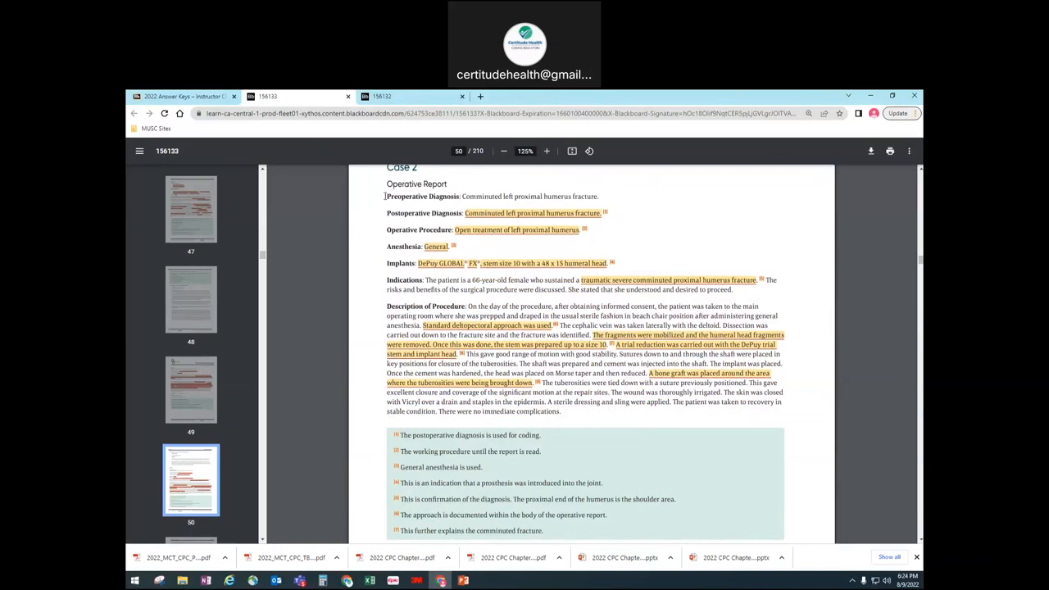
{"action": "mouse_move", "coordinate": [566, 230]}
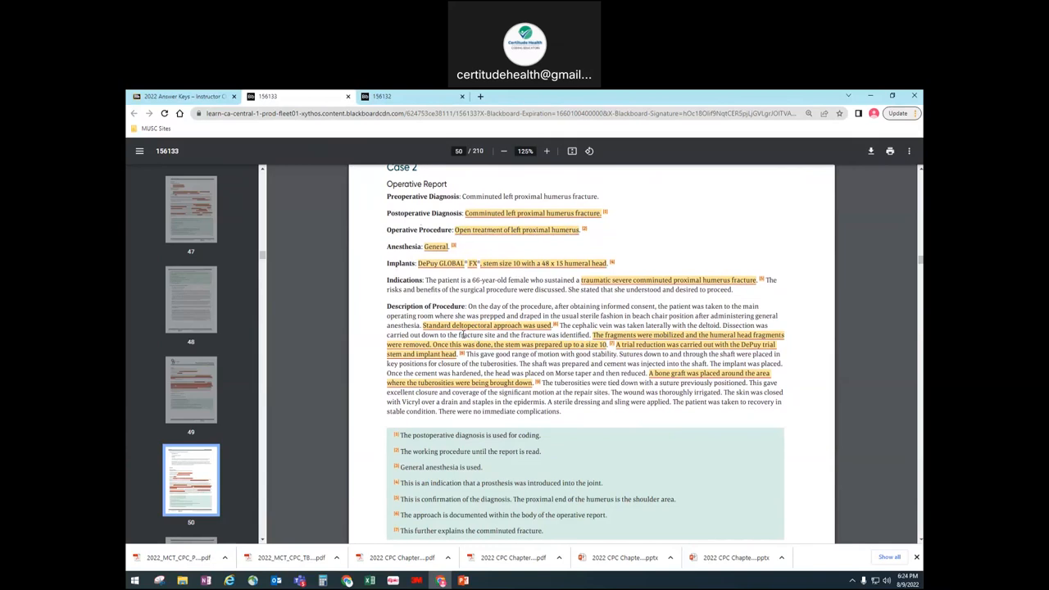
{"action": "mouse_move", "coordinate": [445, 307]}
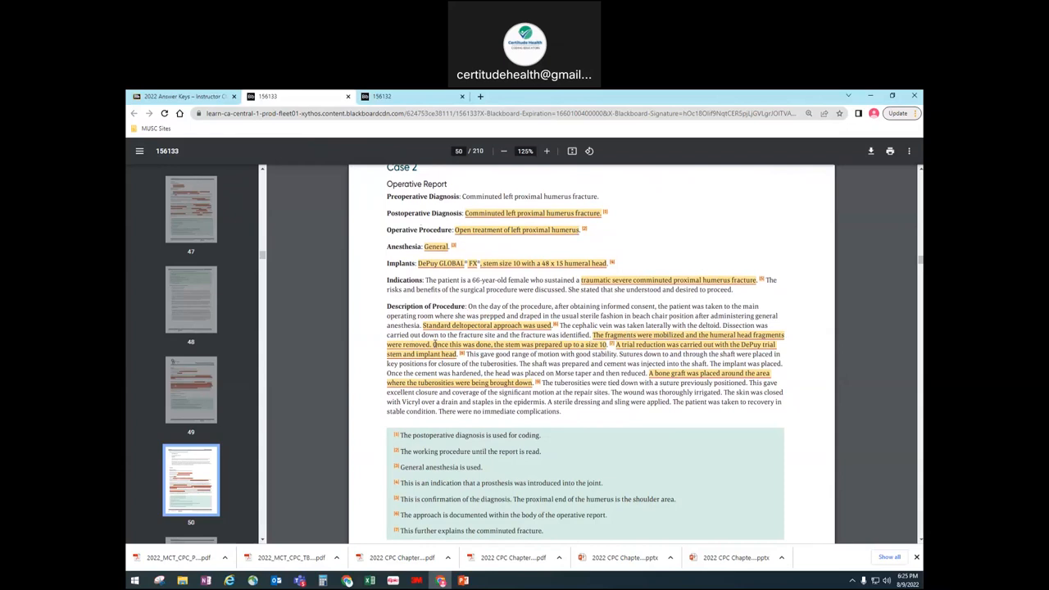
{"action": "mouse_move", "coordinate": [694, 363]}
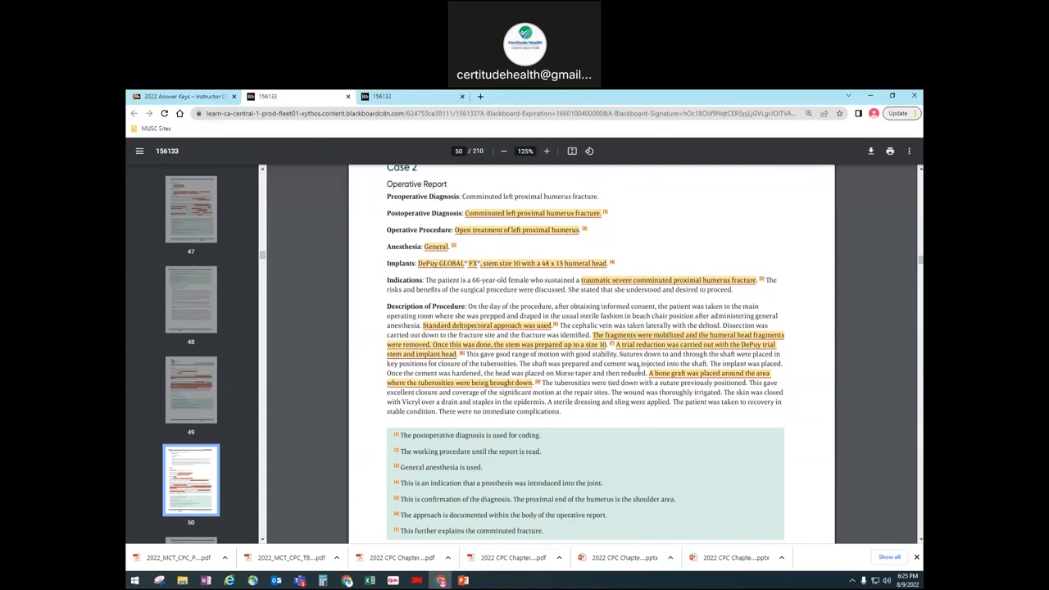
Scroll to page 51's codes 23616-LT and S42.202A and highlight 'humeral prosthesis'
{"action": "scroll", "scroll_direction": "down", "scroll_amount": 3}
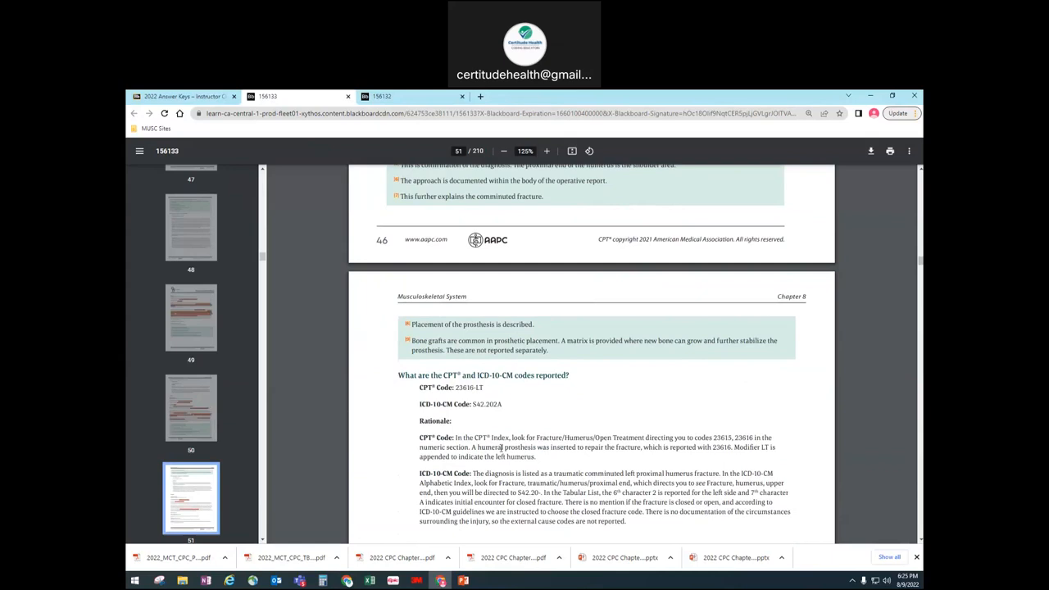
{"action": "mouse_move", "coordinate": [536, 438]}
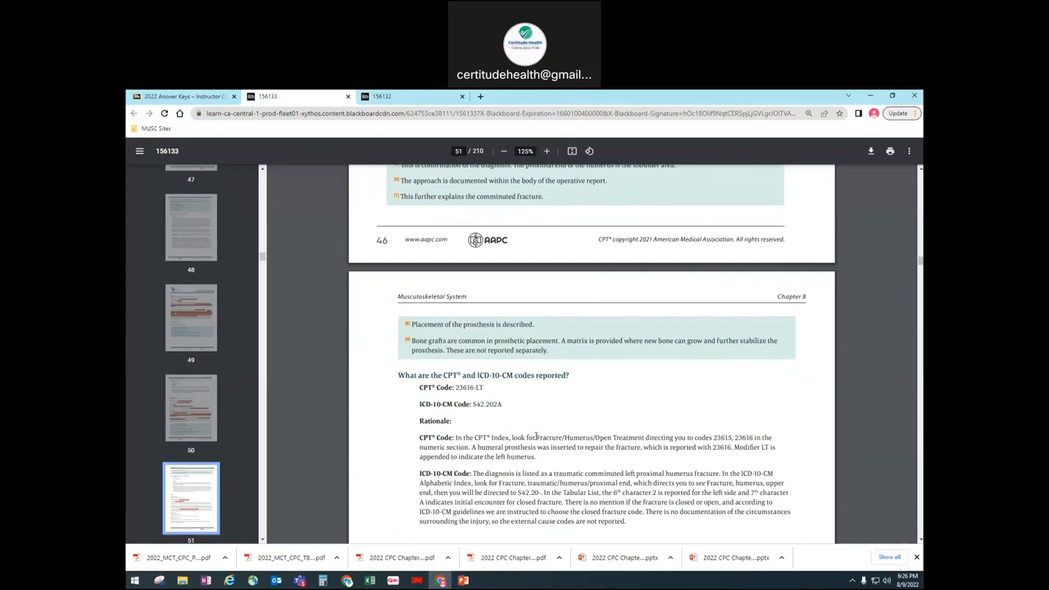
{"action": "double_click", "coordinate": [579, 437]}
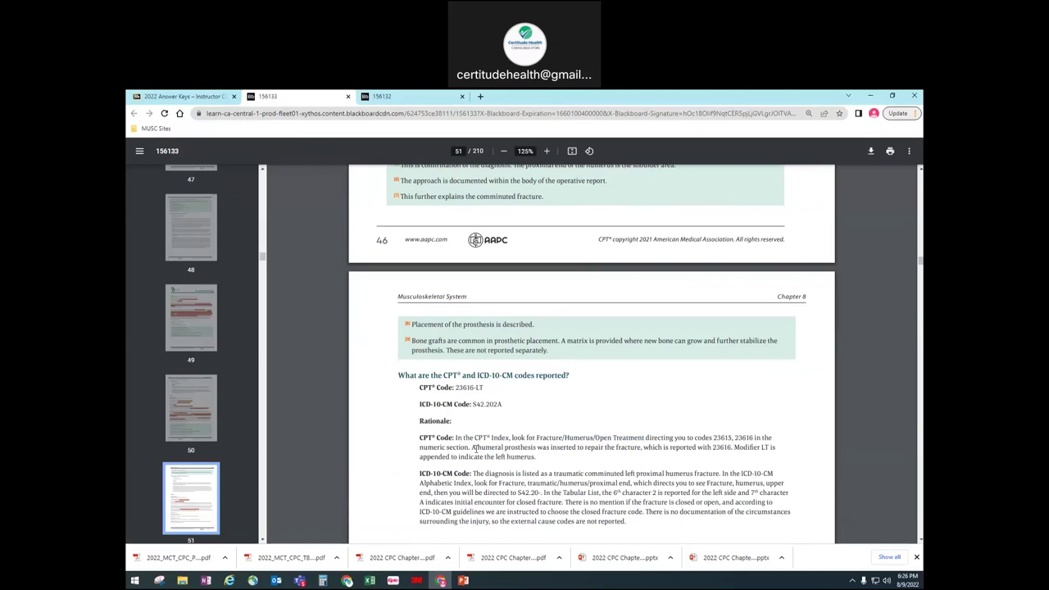
{"action": "left_click_drag", "start_coordinate": [473, 447], "coordinate": [548, 447]}
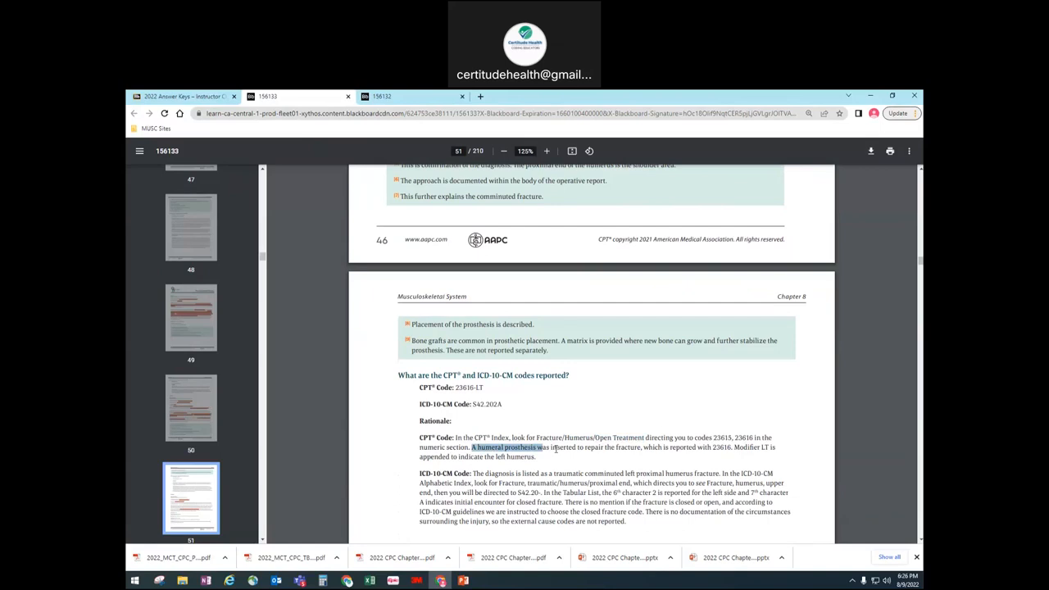